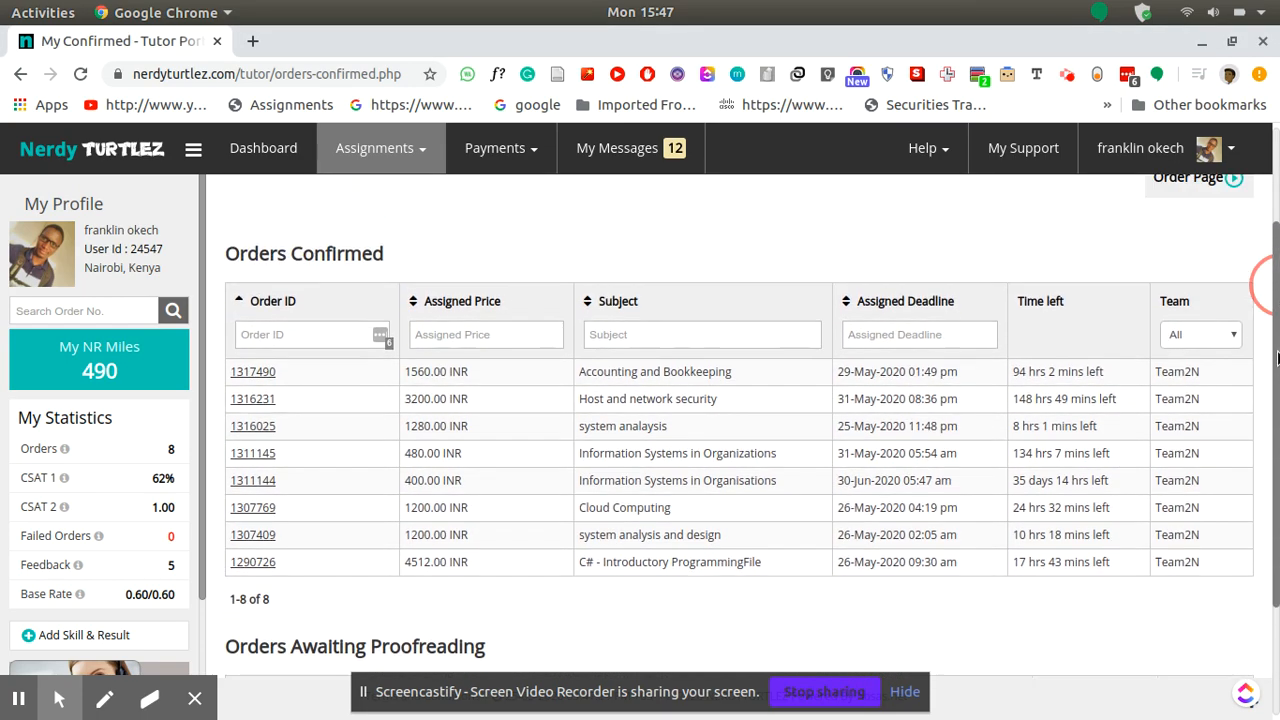
Step: Open the details page for order 1307409, system analysis and design, from the Orders Confirmed table
scroll(down, 3)
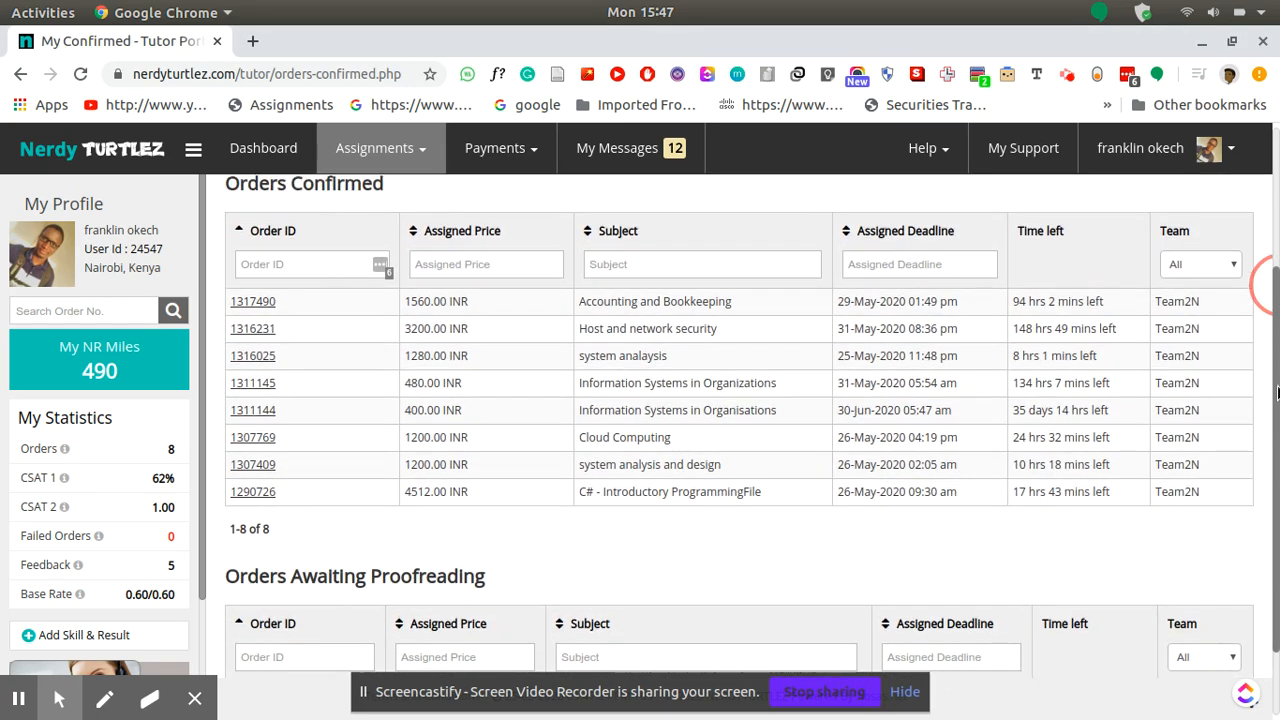
scroll(up, 3)
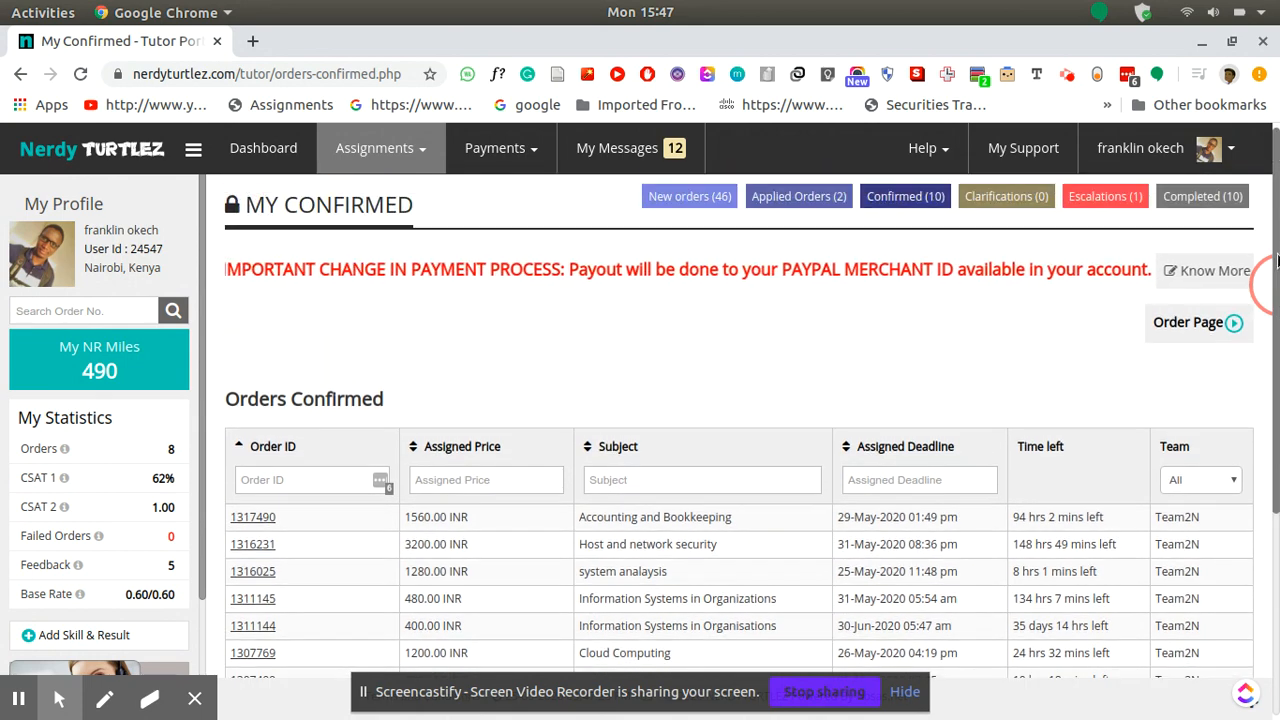
scroll(down, 3)
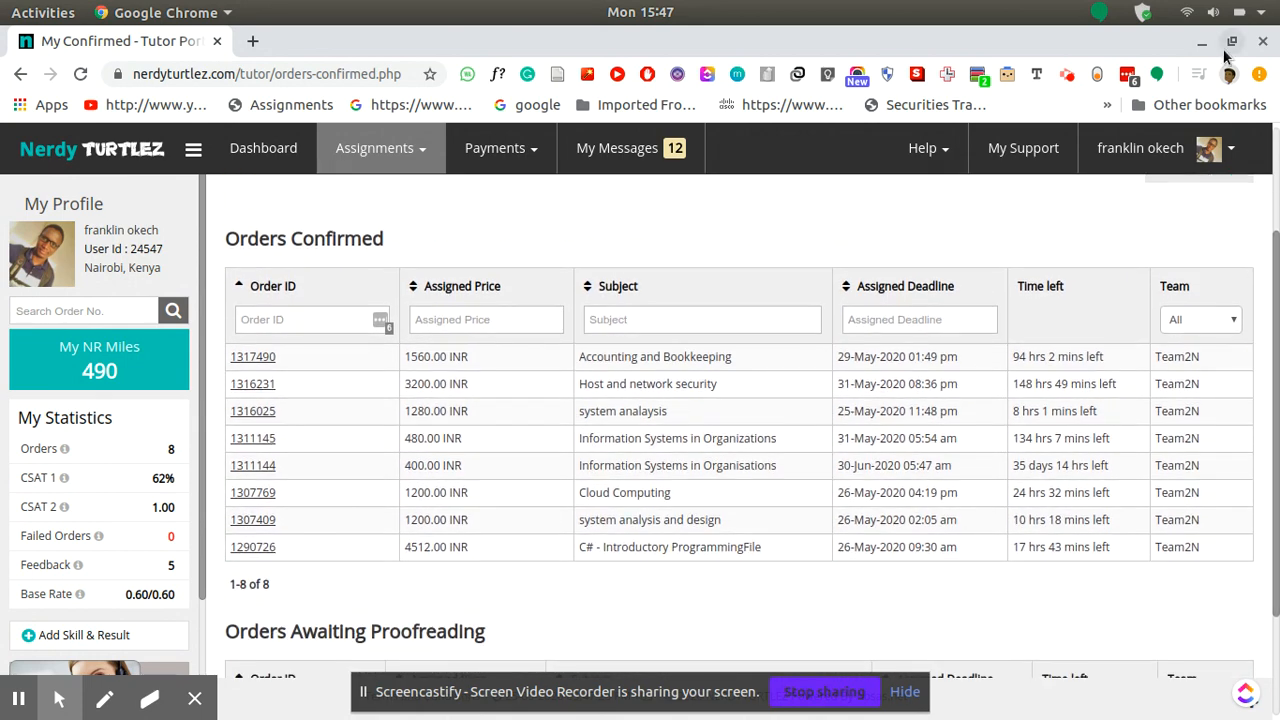
click(1240, 12)
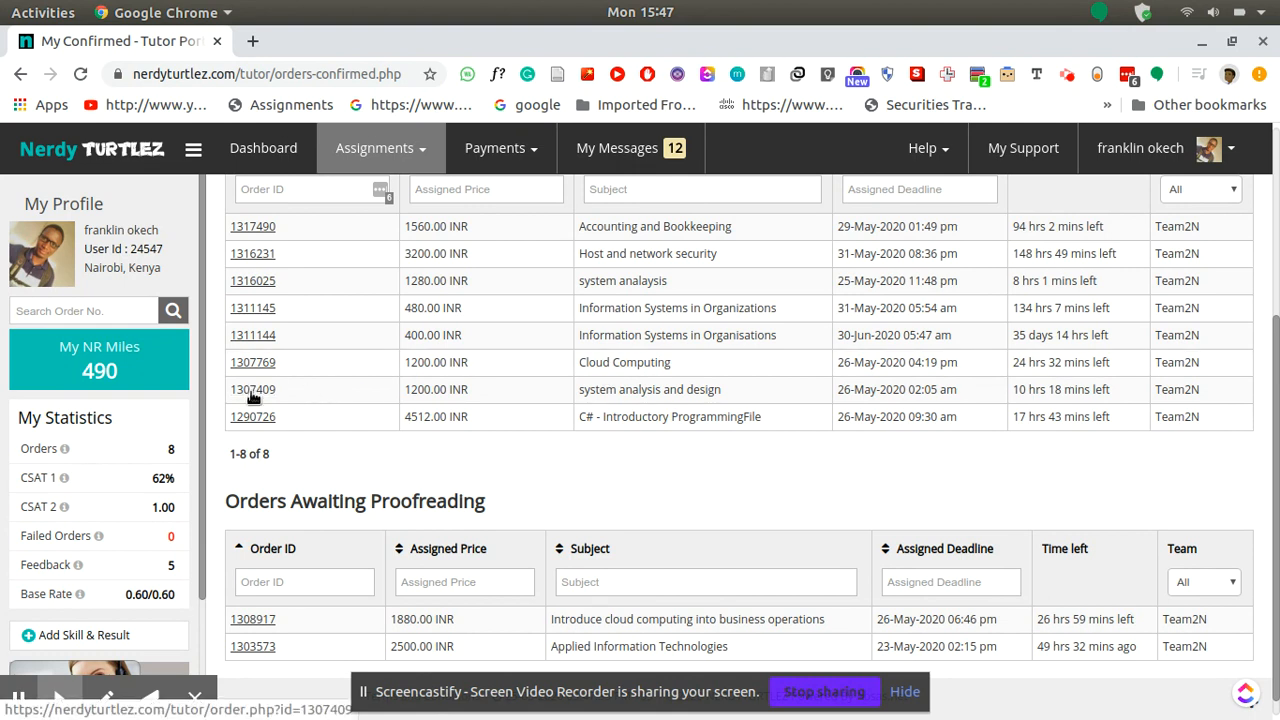
click(252, 388)
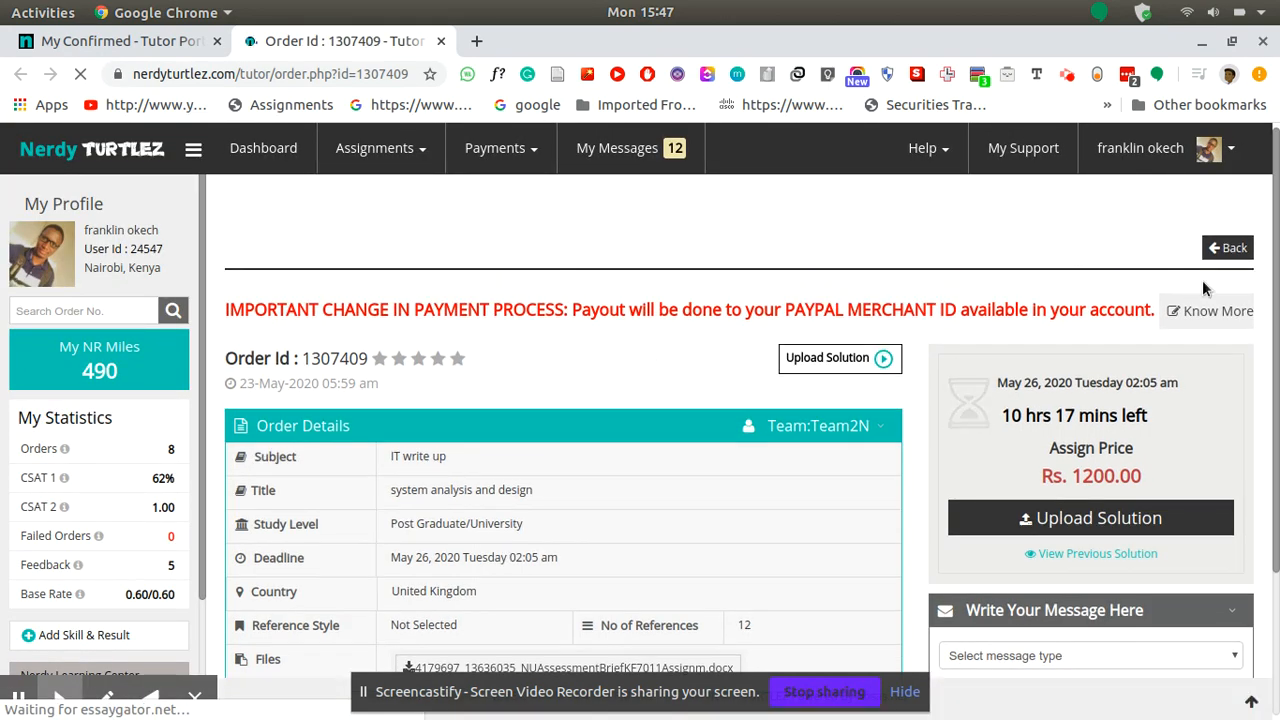
Step: Review the order's brief, deadline, price and conversation messages, then return to the top
scroll(down, 3)
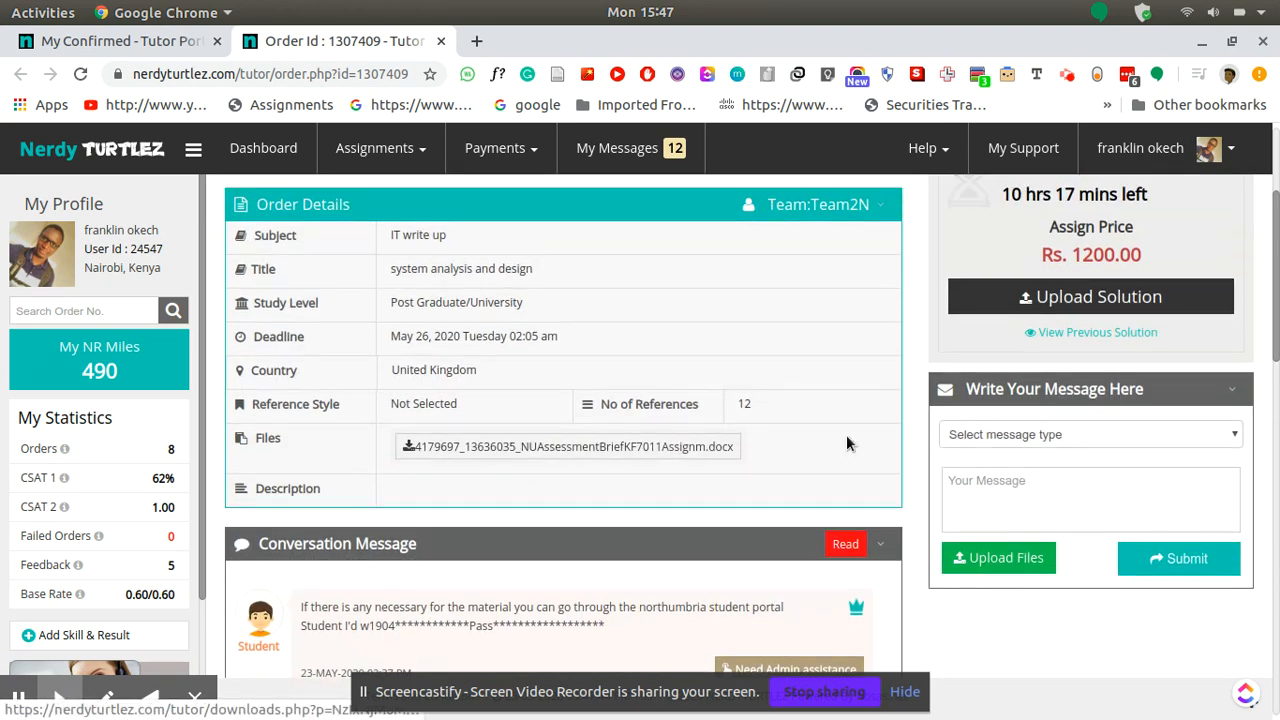
scroll(down, 3)
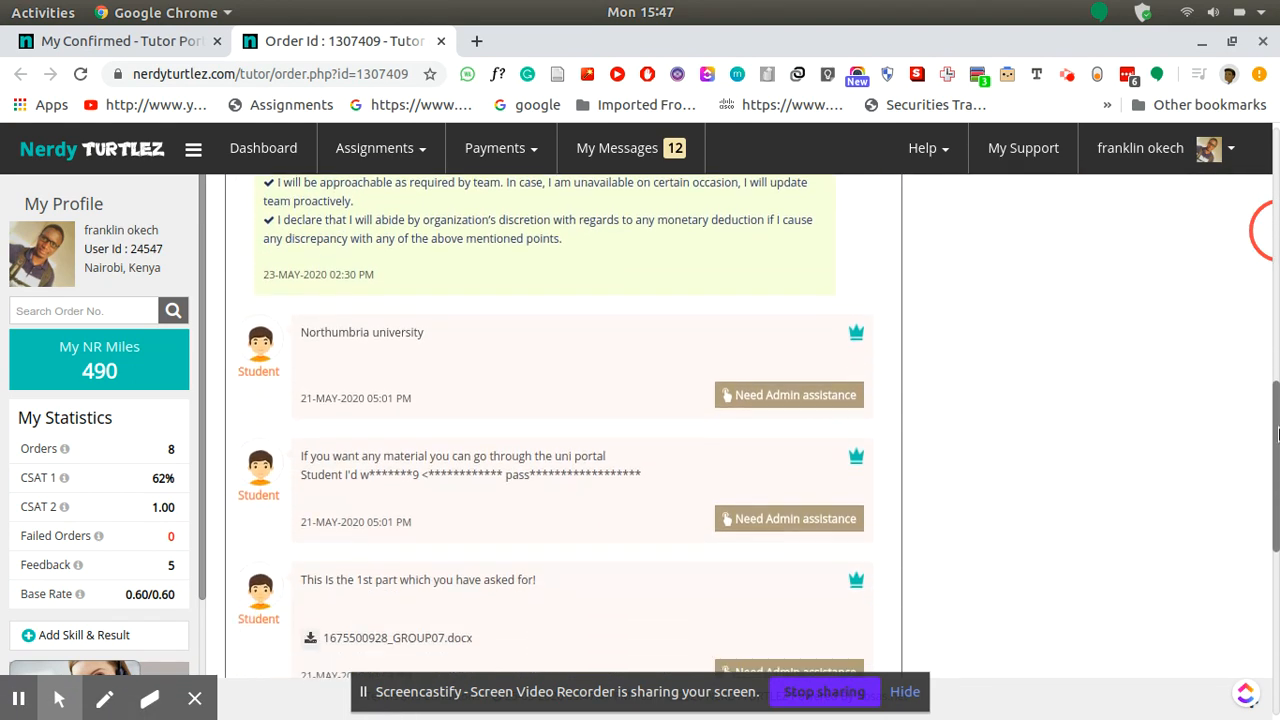
scroll(down, 3)
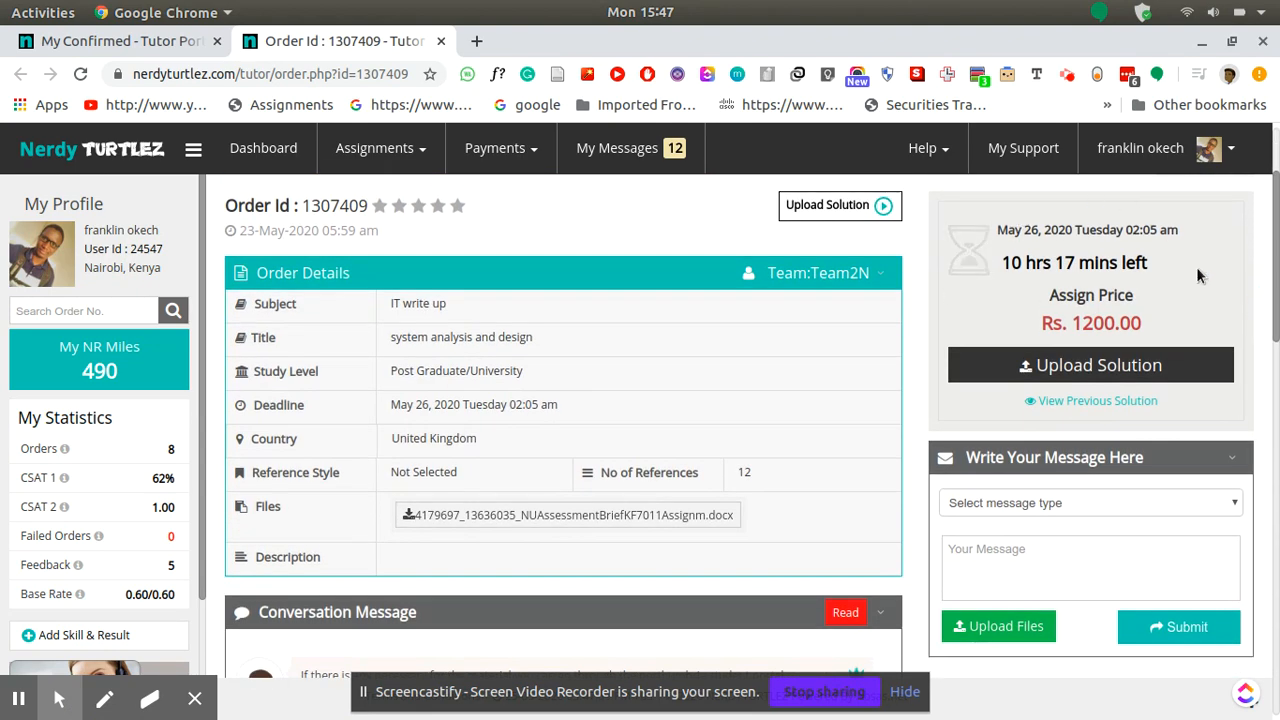
scroll(down, 3)
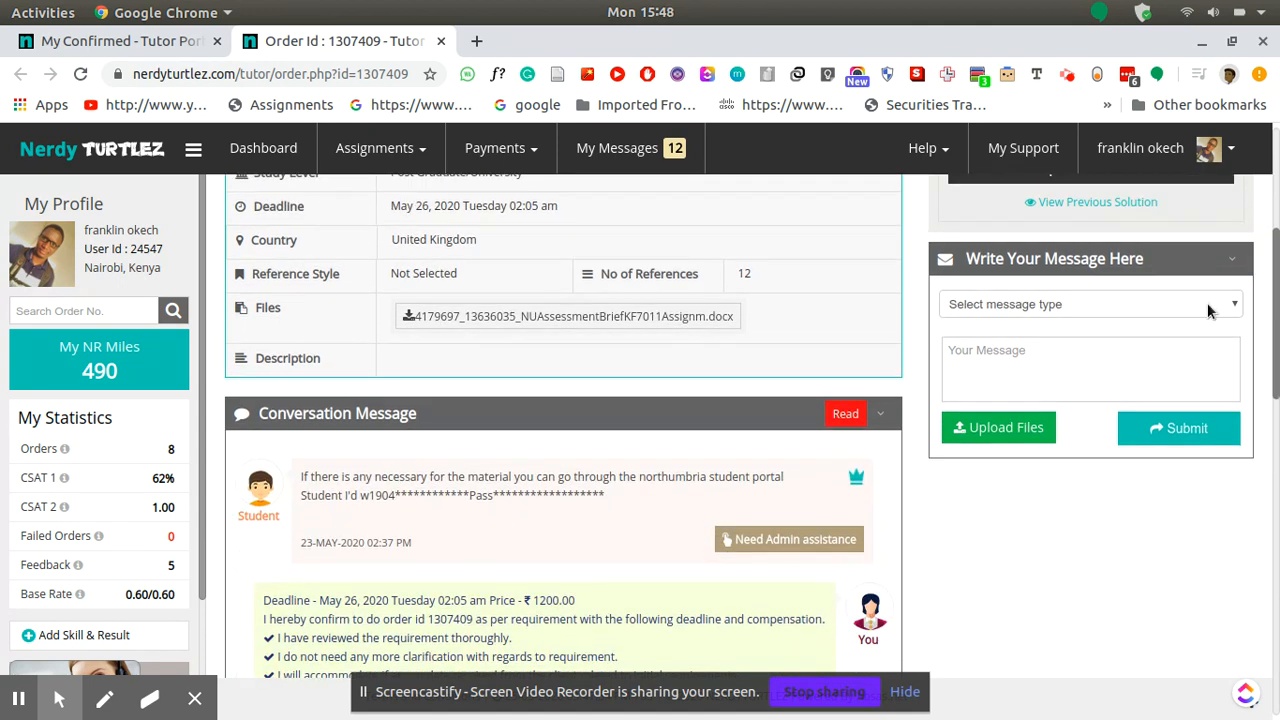
click(1090, 304)
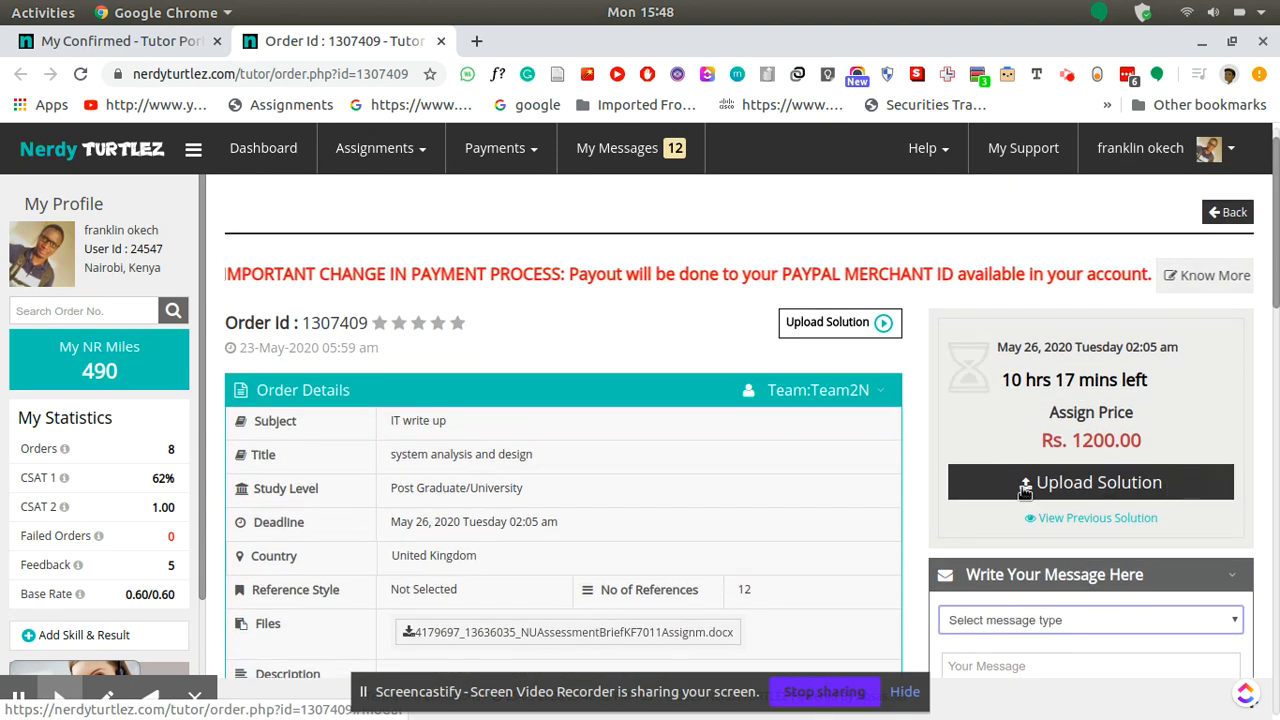
Step: Start an Upload Solution for order 1307409 so its dialog appears
click(1090, 482)
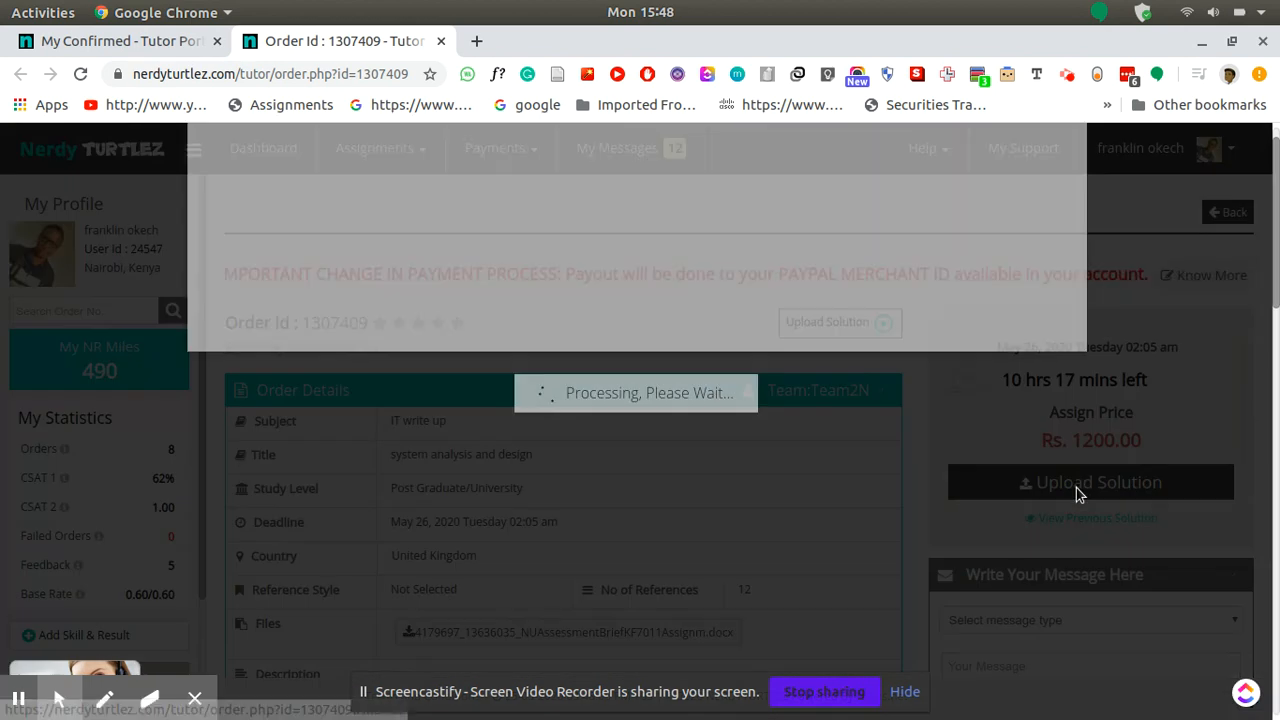
click(1090, 482)
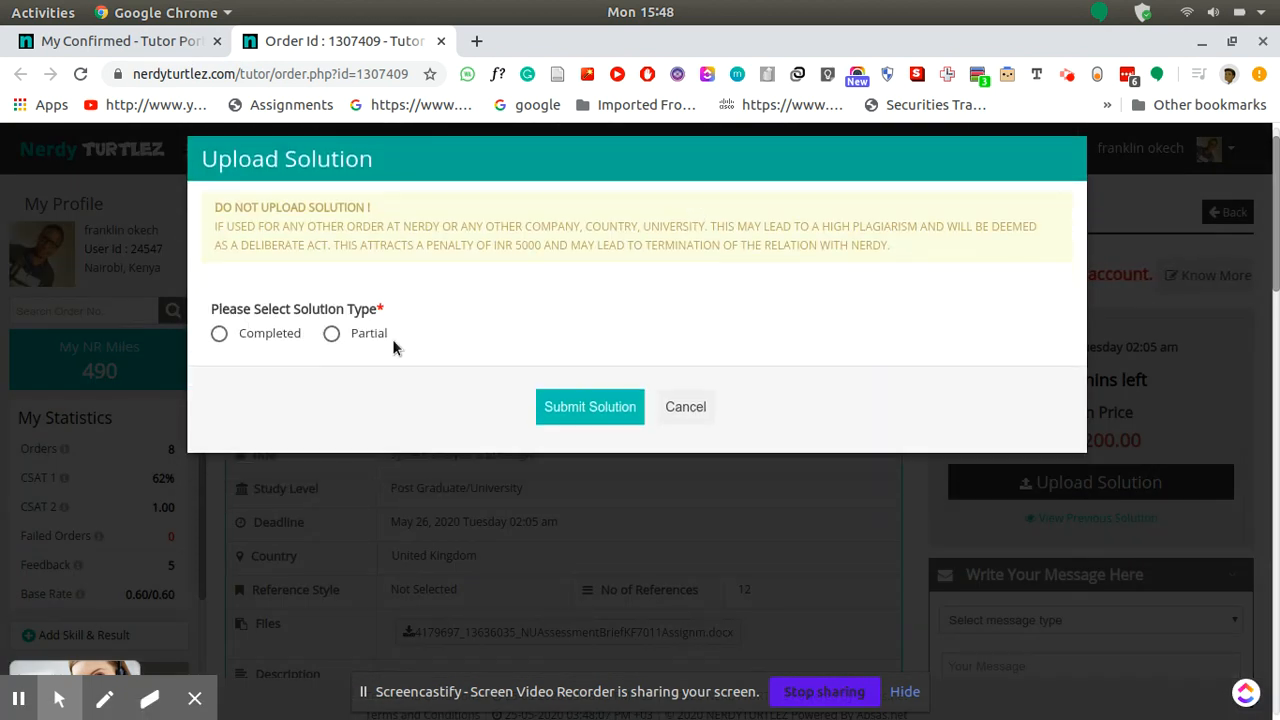
mouse_move(586, 330)
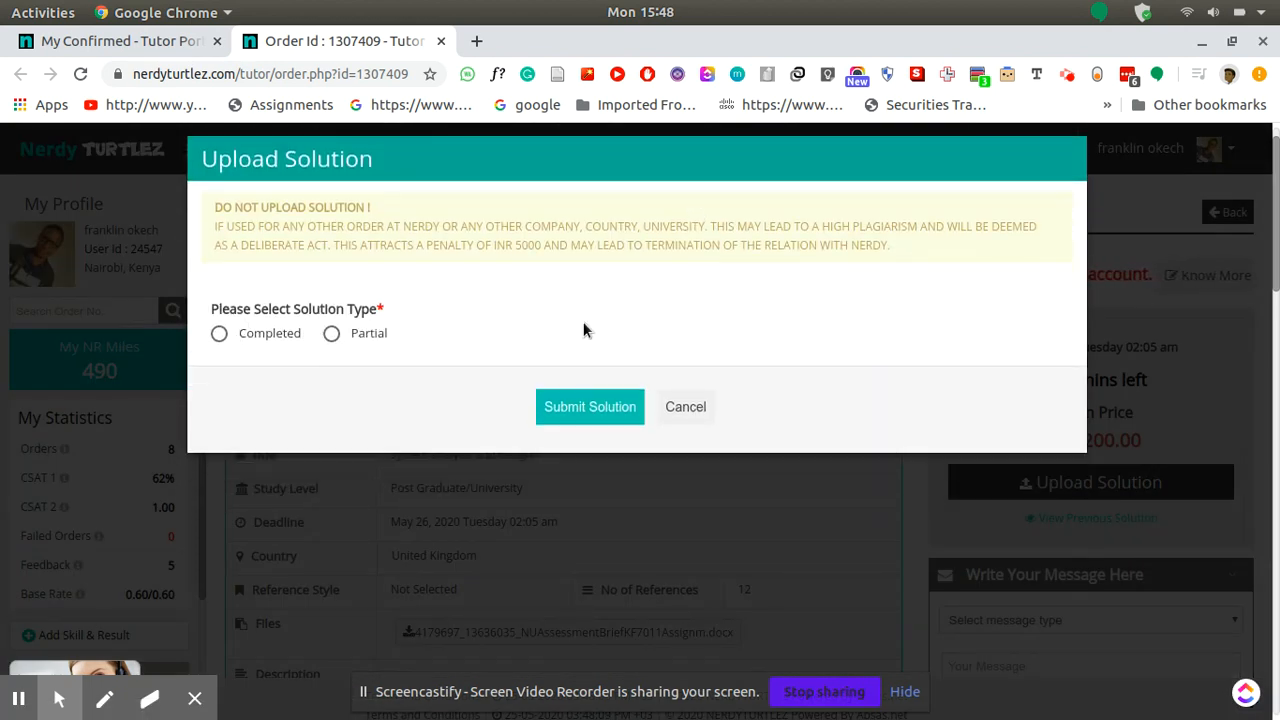
mouse_move(396, 344)
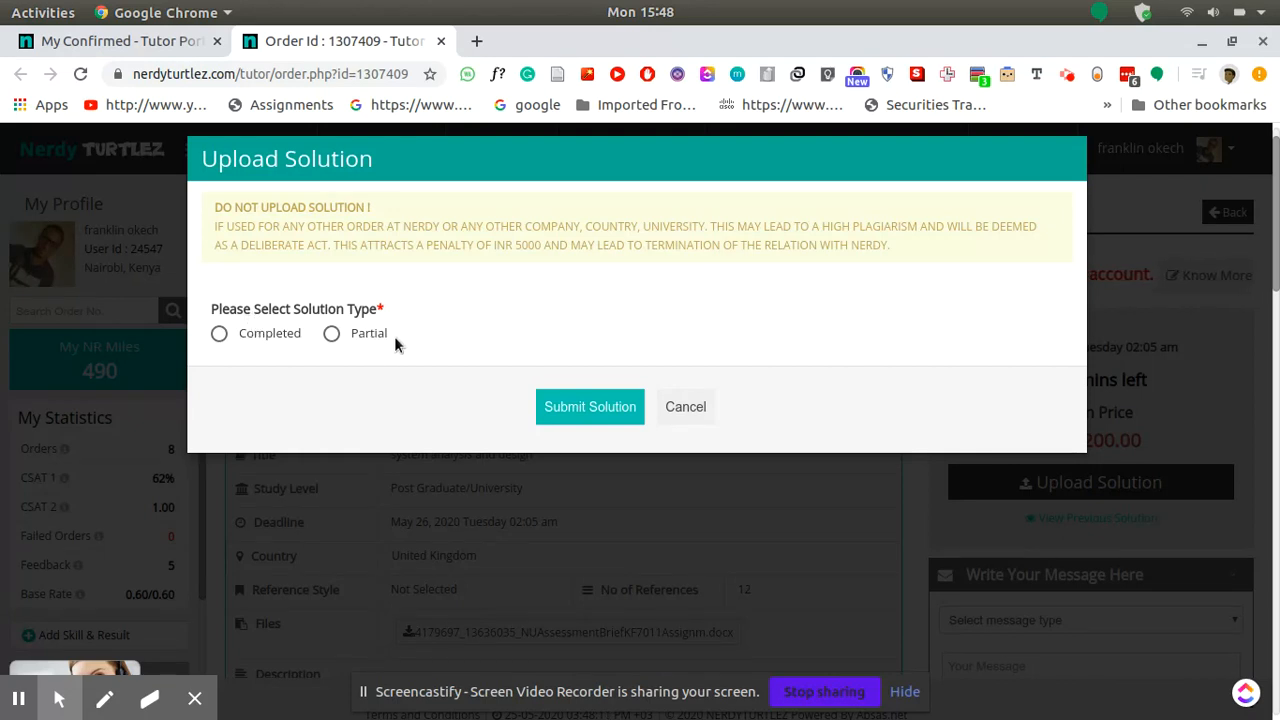
mouse_move(392, 336)
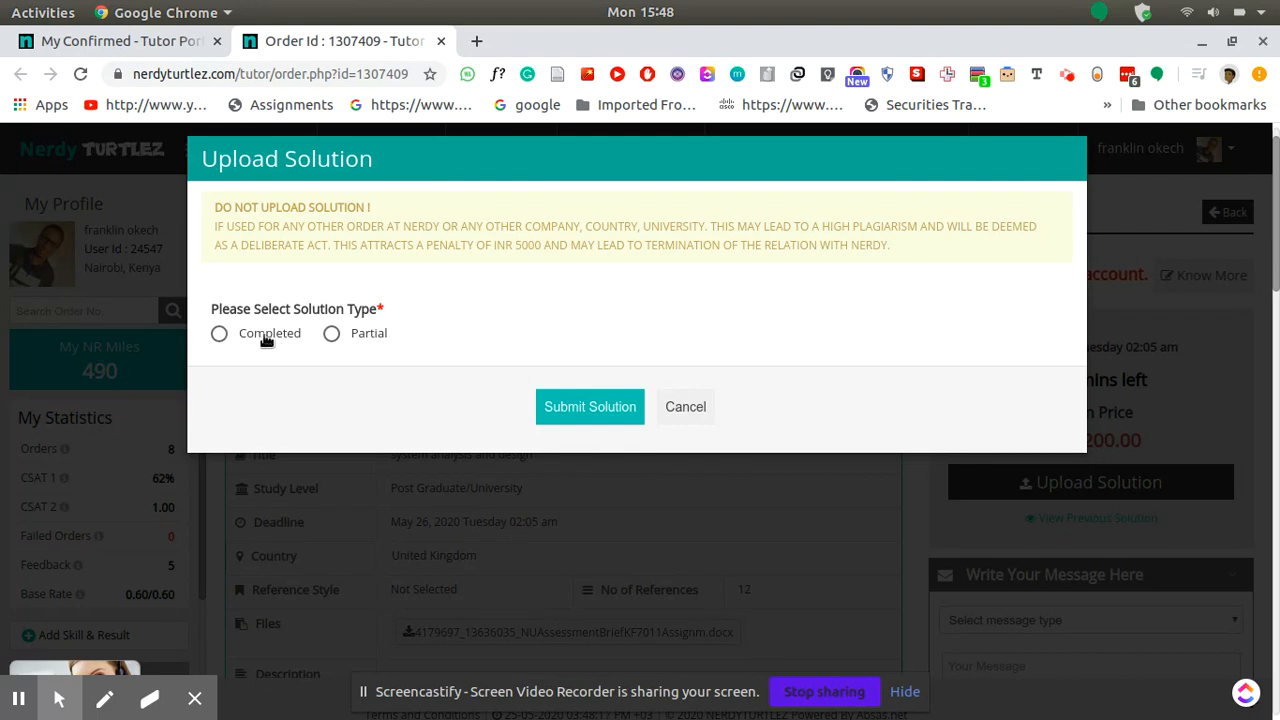
Step: Mark the solution as completed and tick formatting as reviewed
click(220, 332)
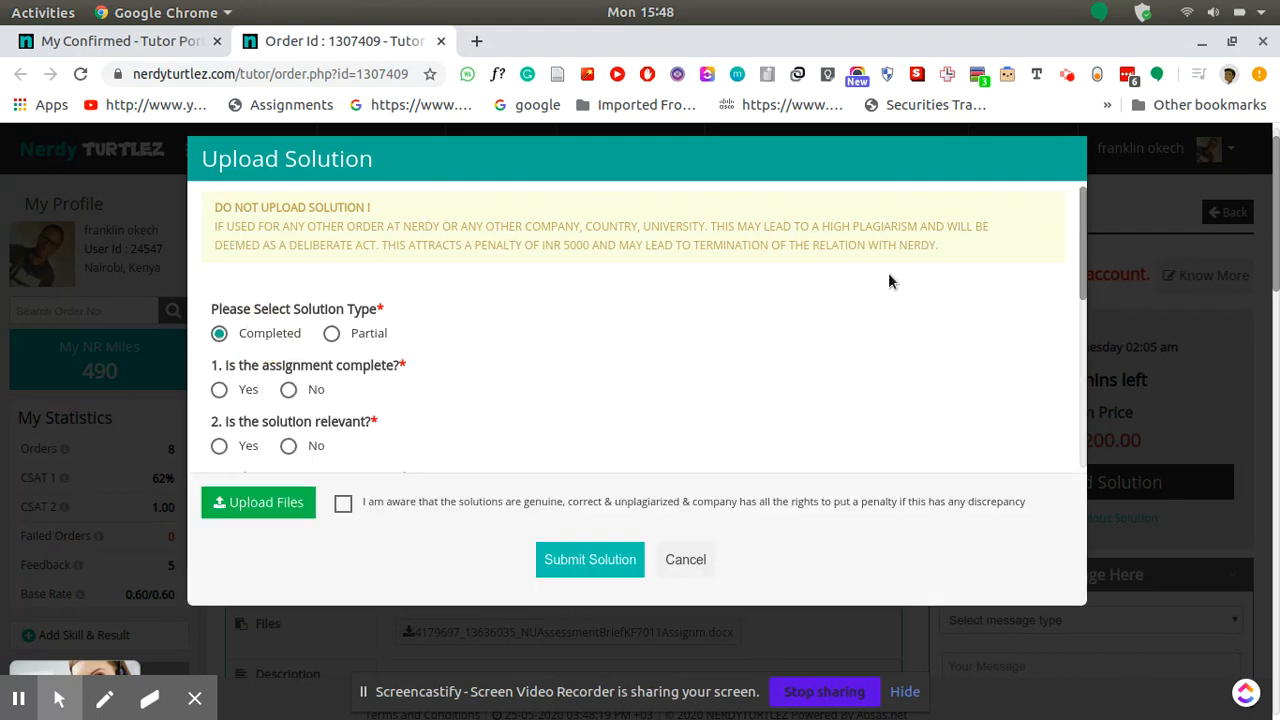
scroll(down, 3)
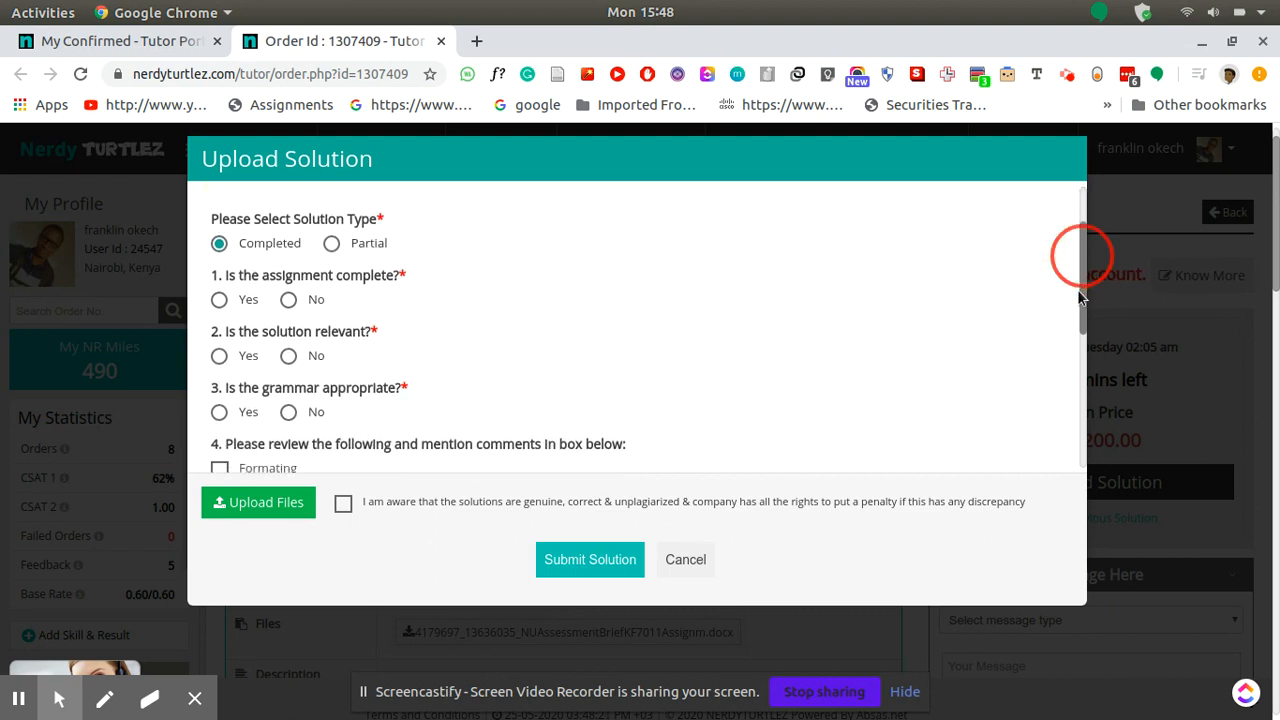
scroll(down, 3)
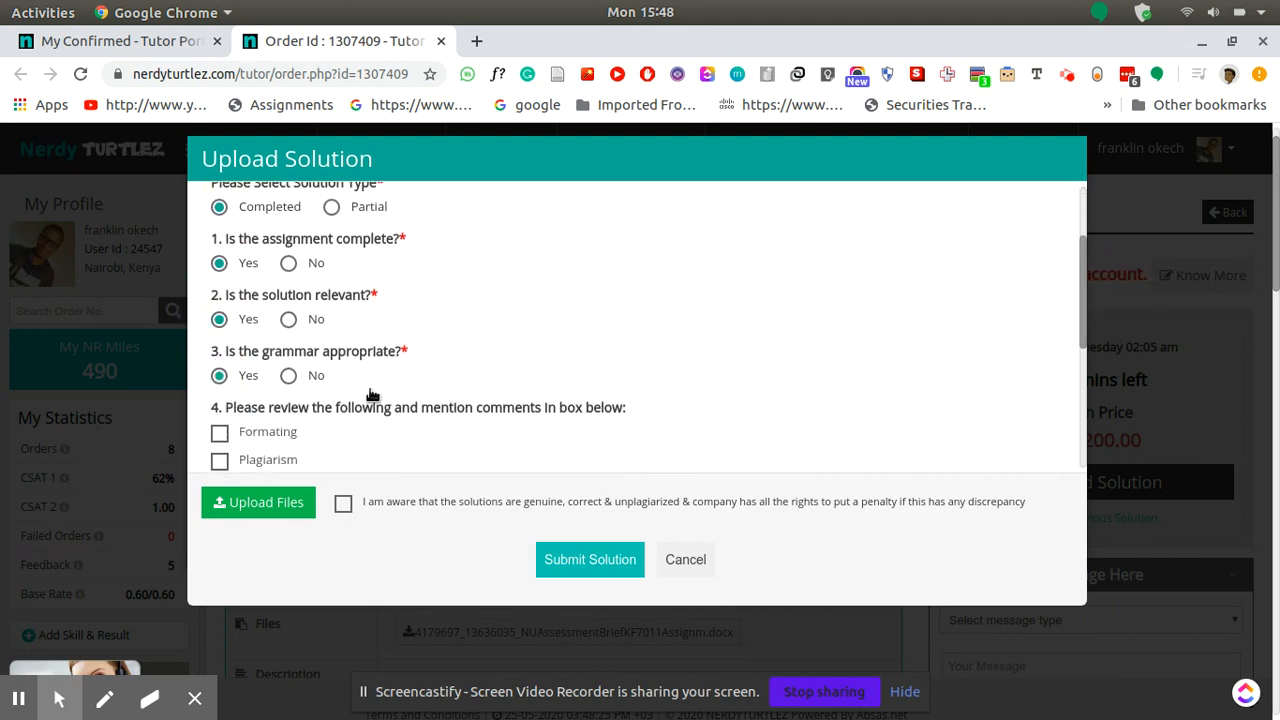
scroll(down, 3)
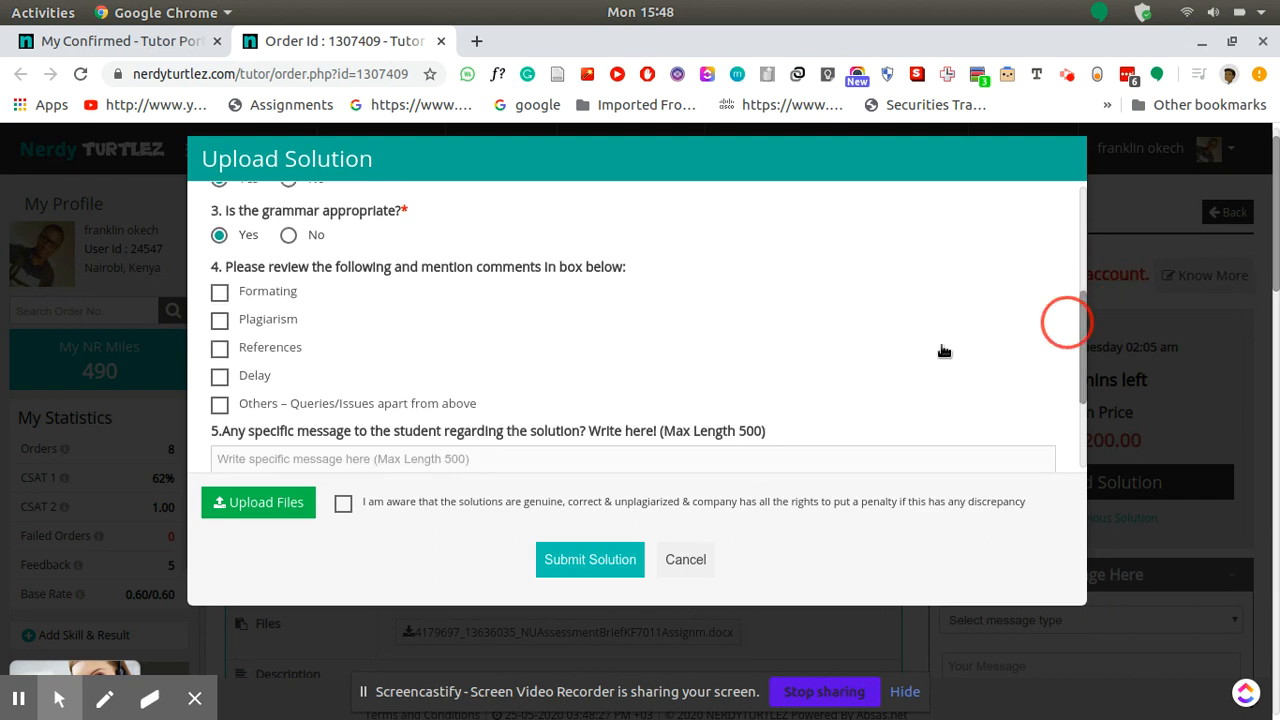
click(220, 292)
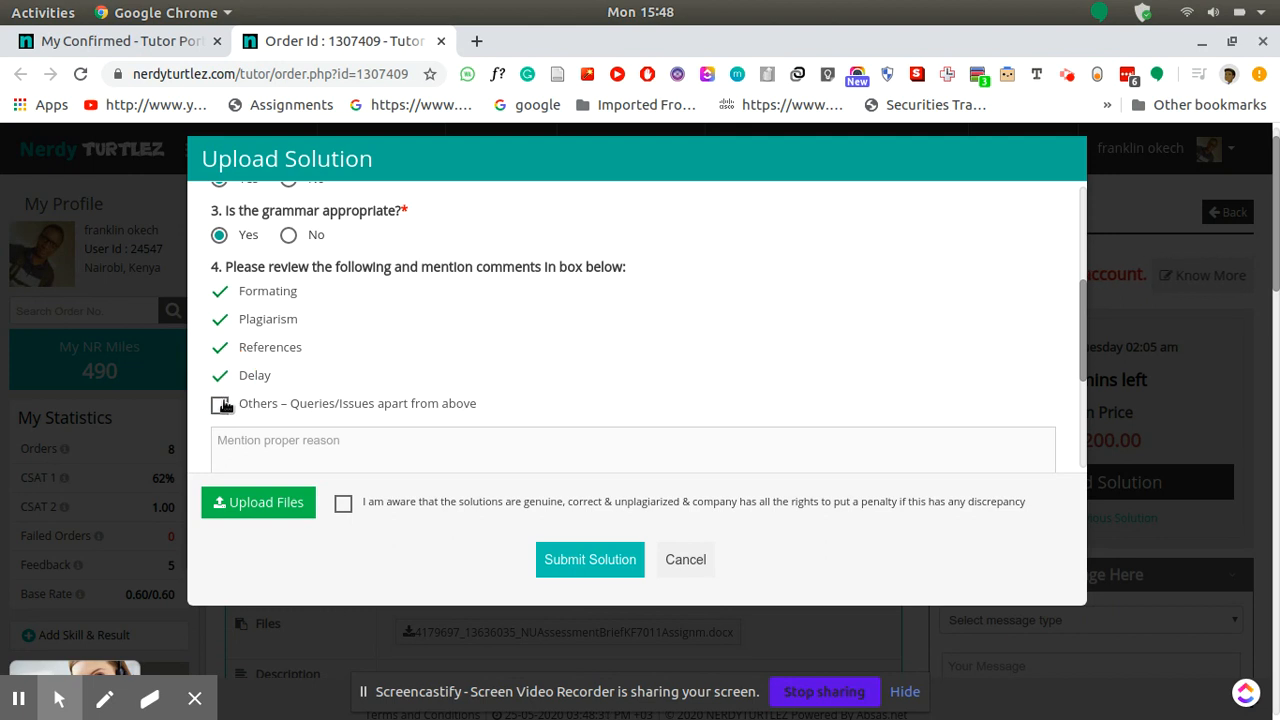
Step: Begin the review comment 'Complete solution uploaded' under question 4
click(220, 404)
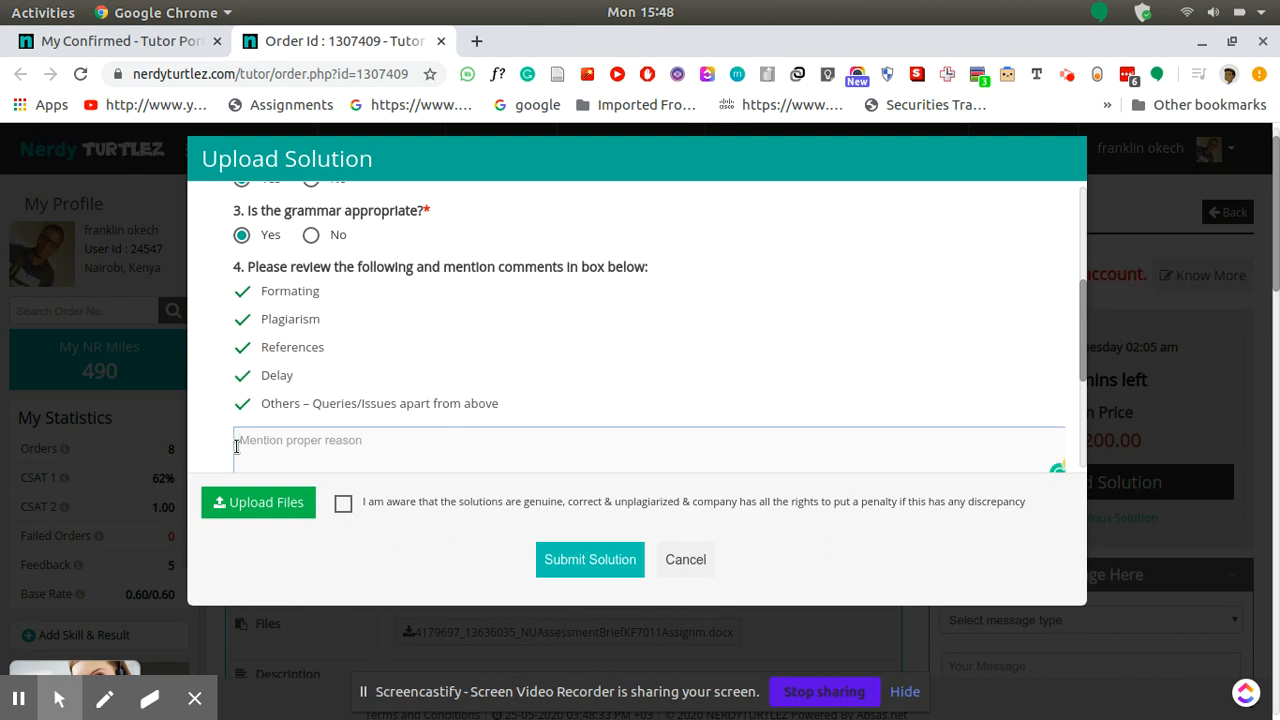
text(Complete solution uploaded)
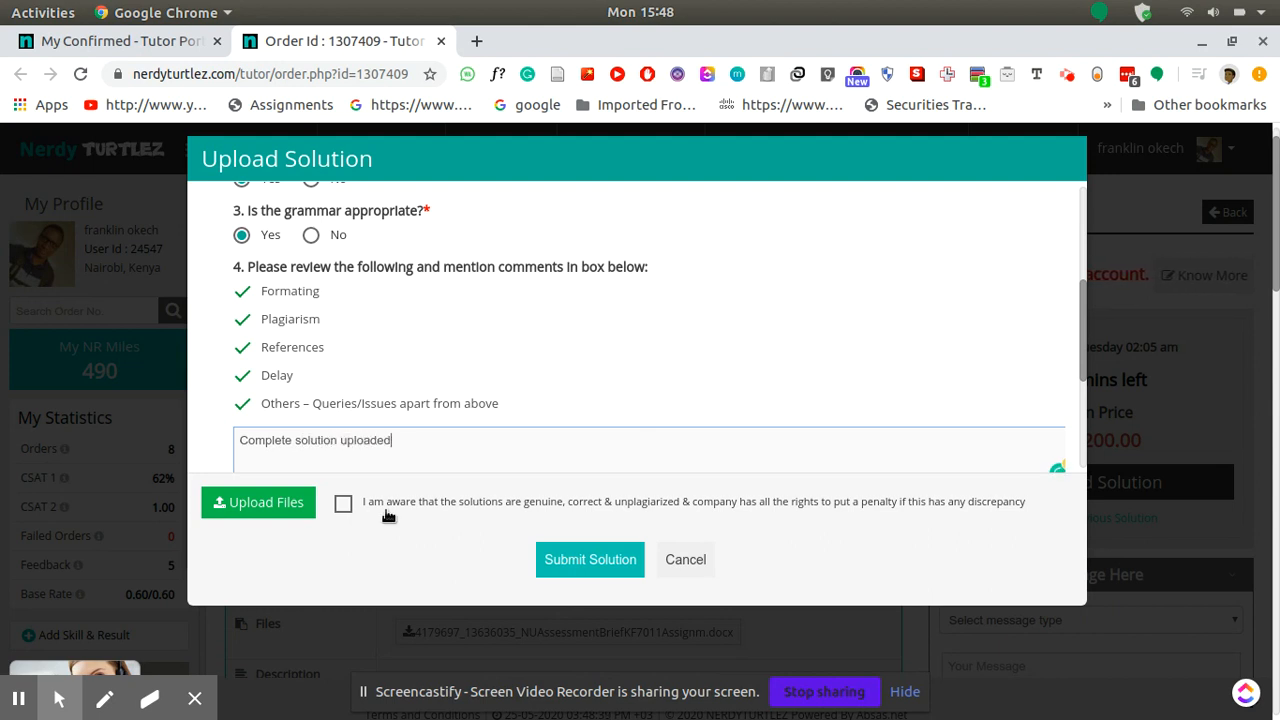
mouse_move(1082, 336)
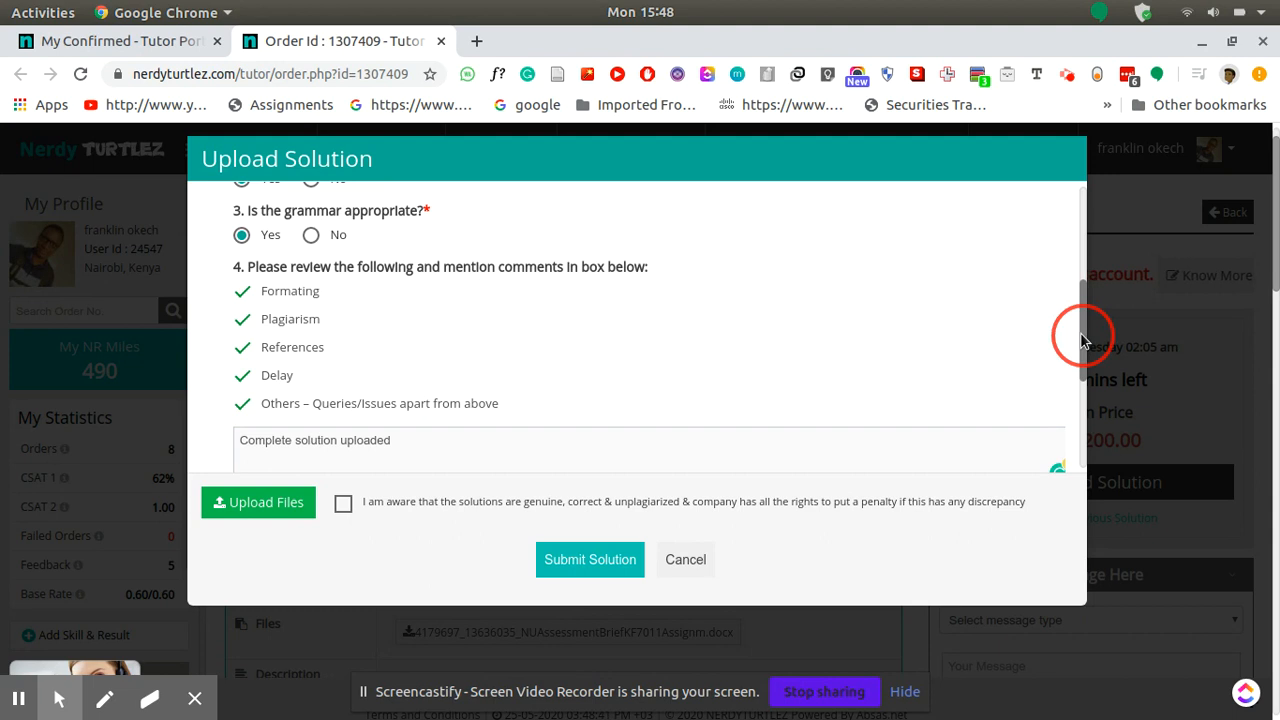
Step: Write 'Complete solution uploaded' as the message to the student
scroll(down, 3)
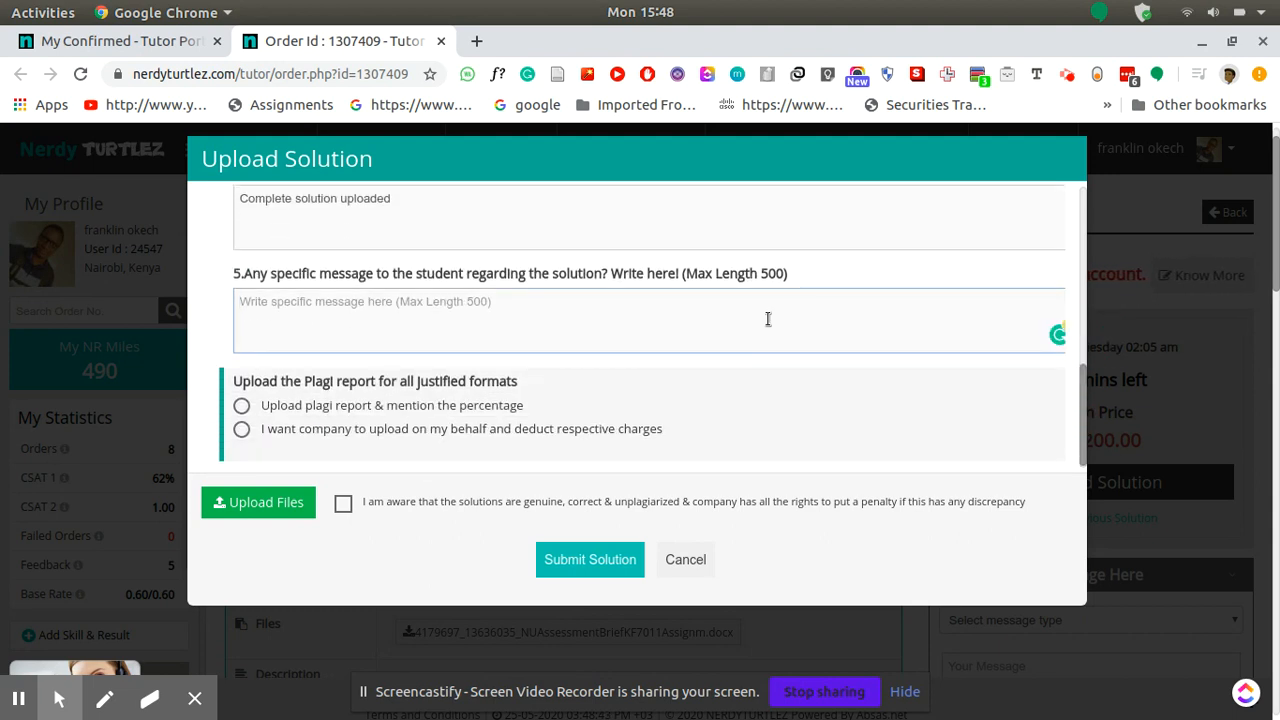
text(Complete)
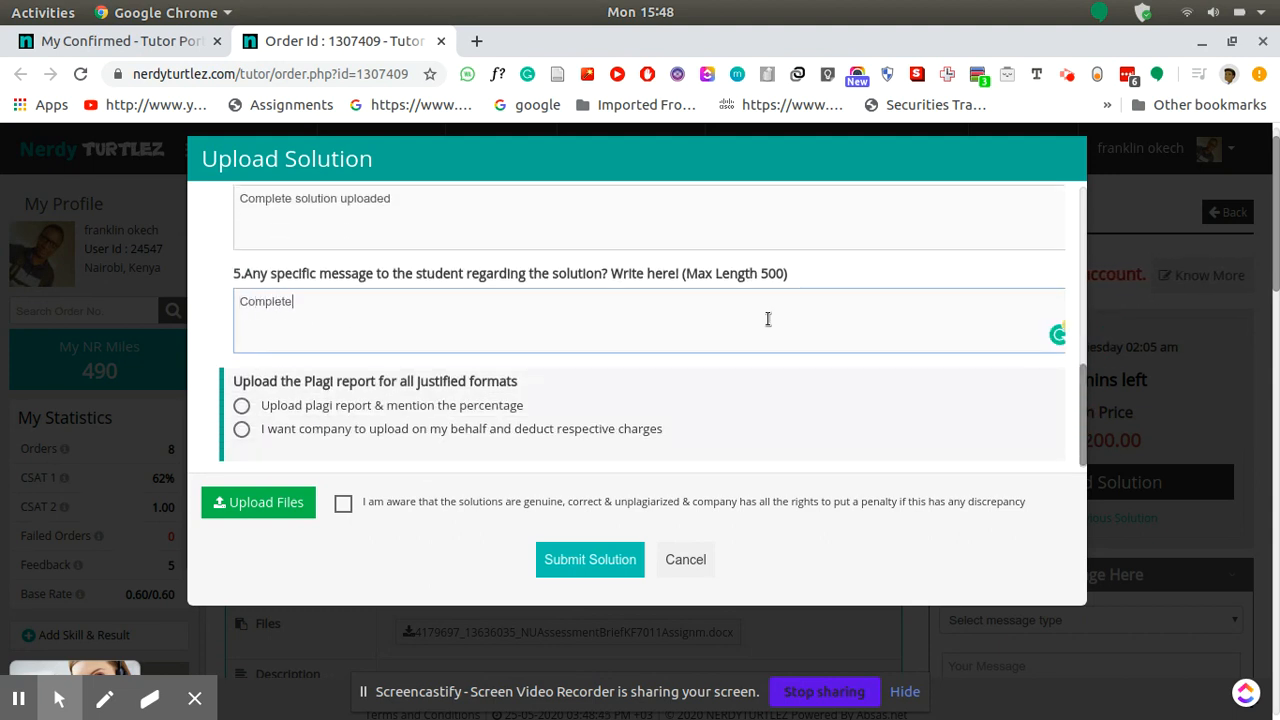
text(solution)
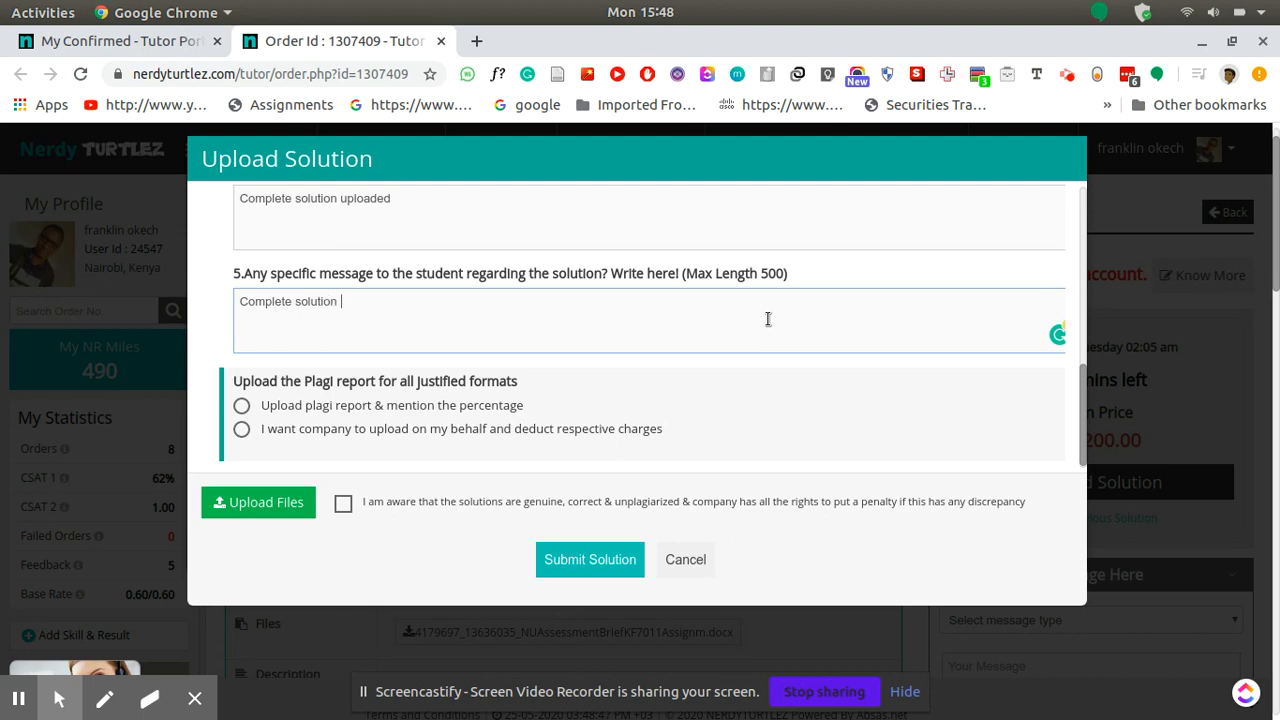
text(uploaded)
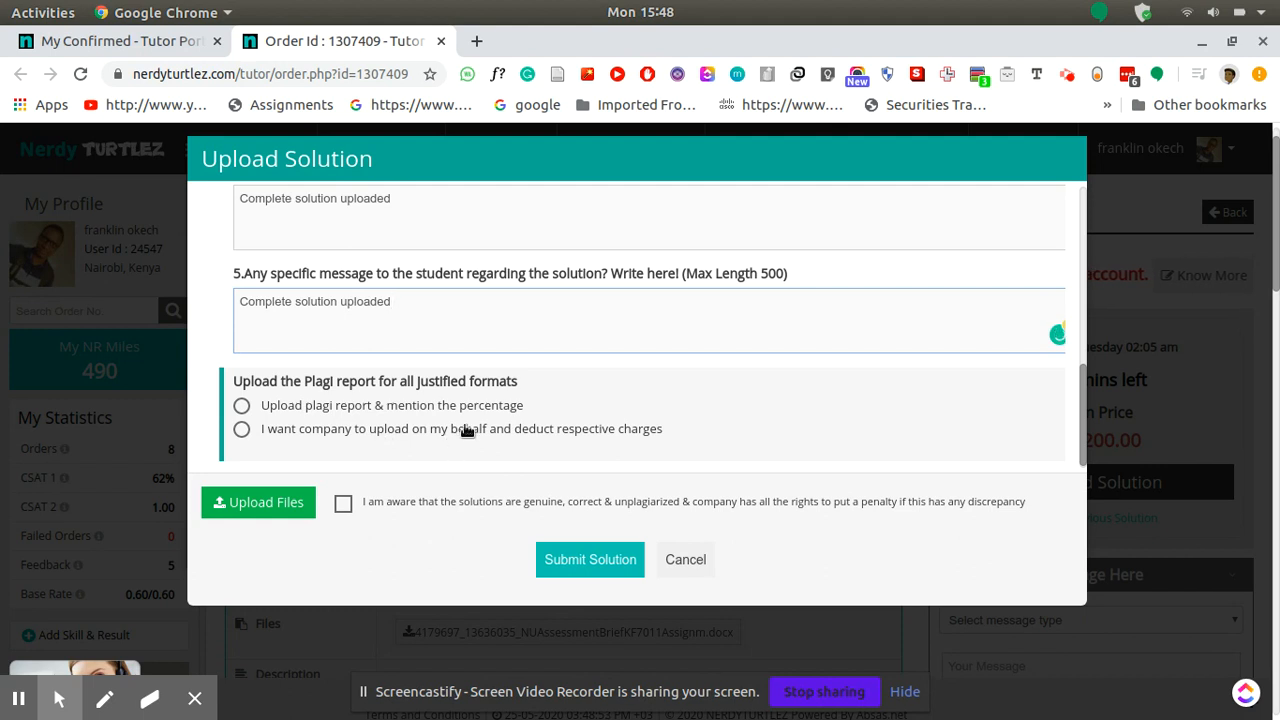
Step: Choose 'I want company to upload on my behalf' for the plagiarism report and start attaching a file
click(240, 428)
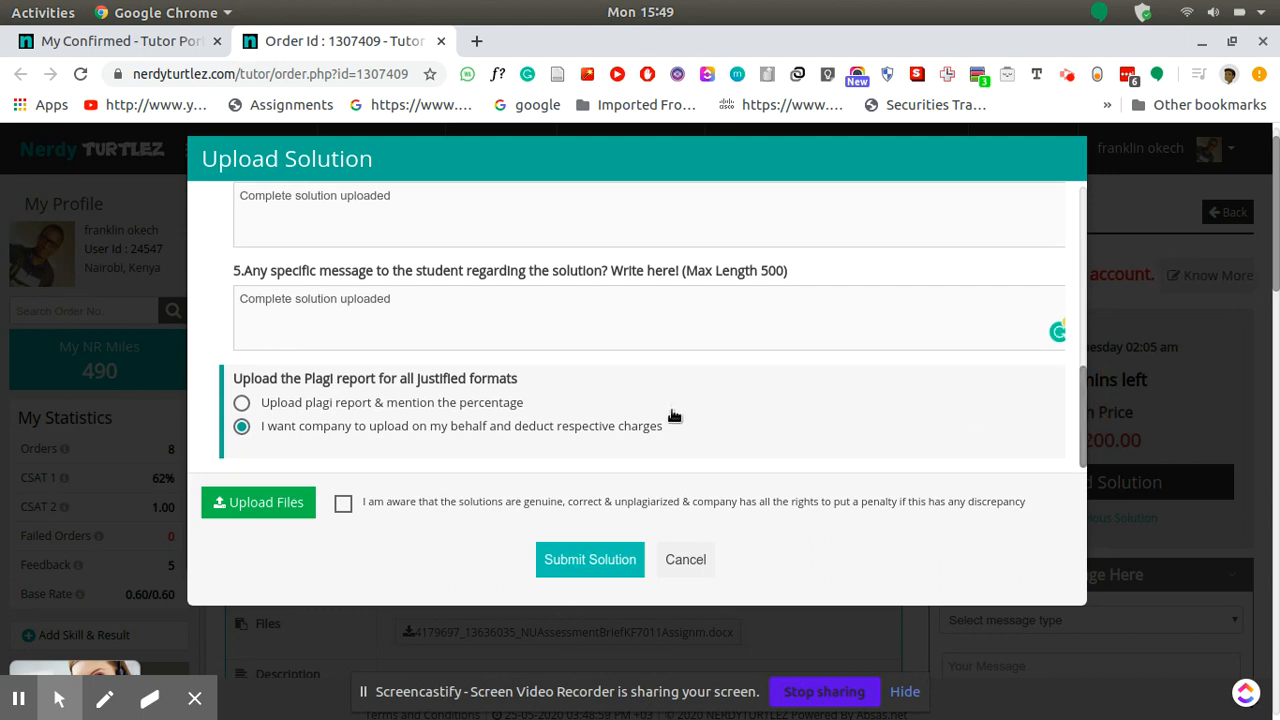
mouse_move(258, 502)
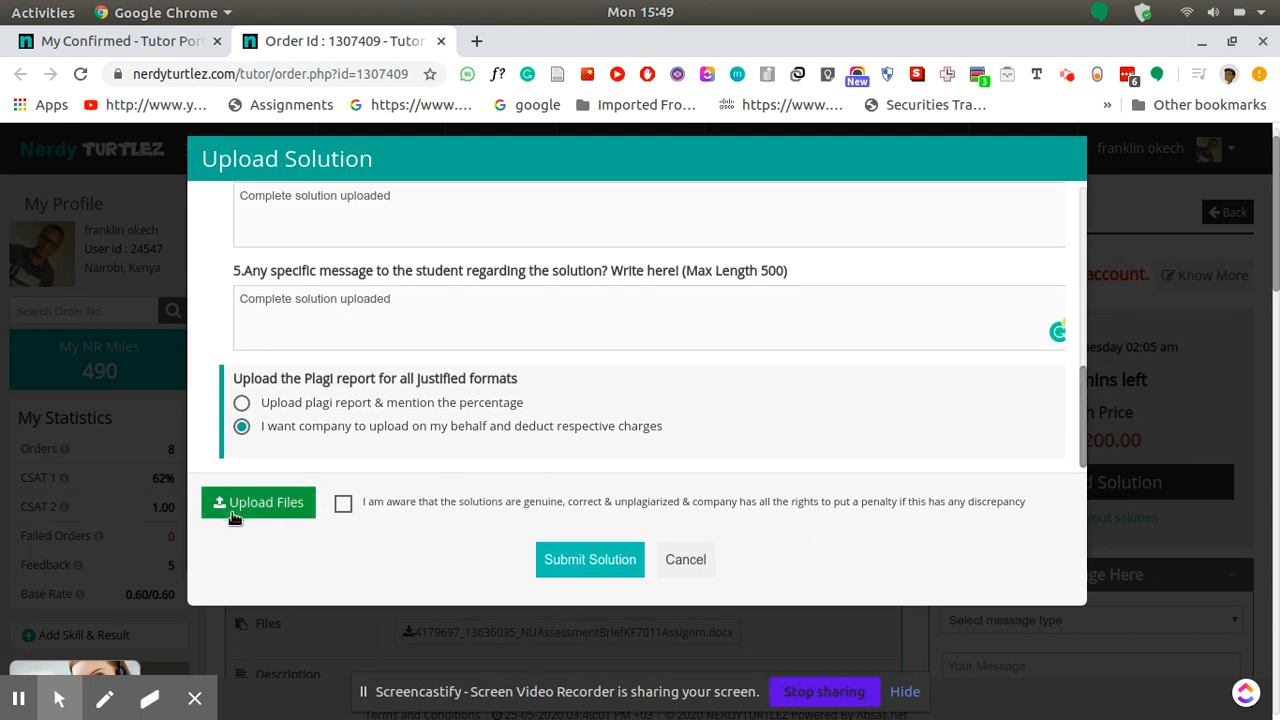
click(258, 502)
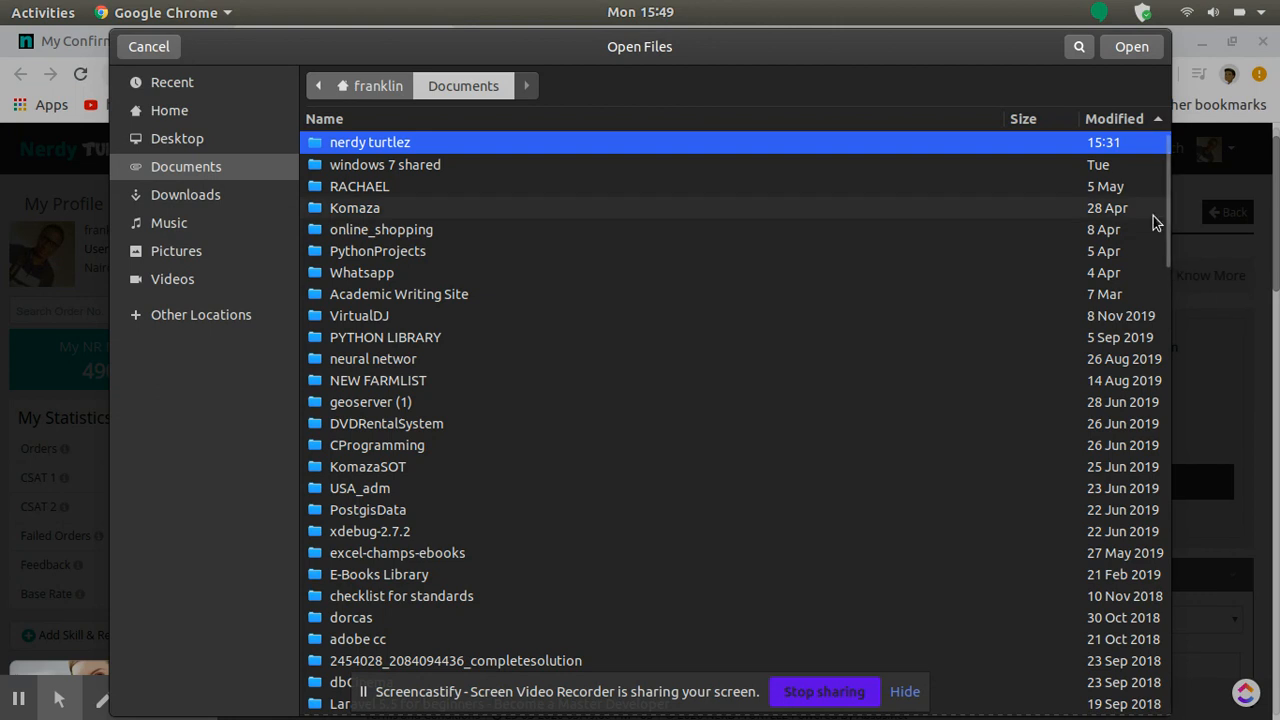
Step: Attach 4183721_874765918_ReportTemplate.docx from Documents as the solution file
scroll(down, 3)
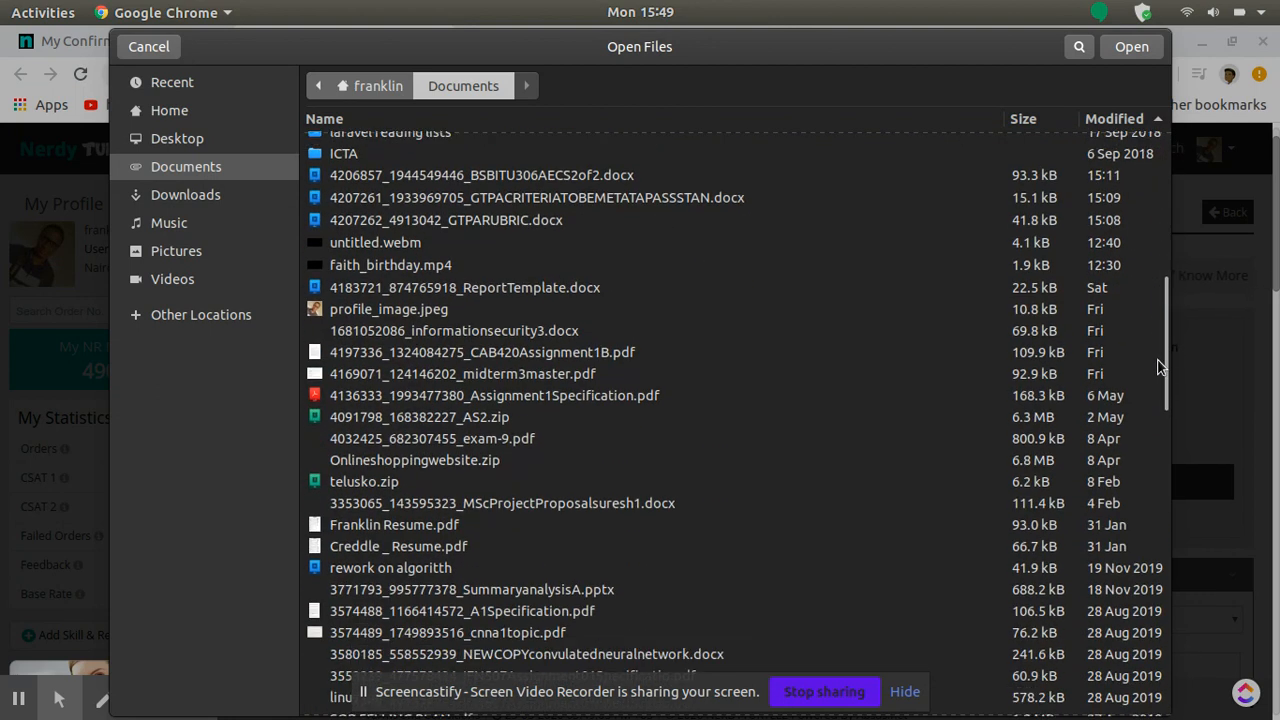
scroll(down, 3)
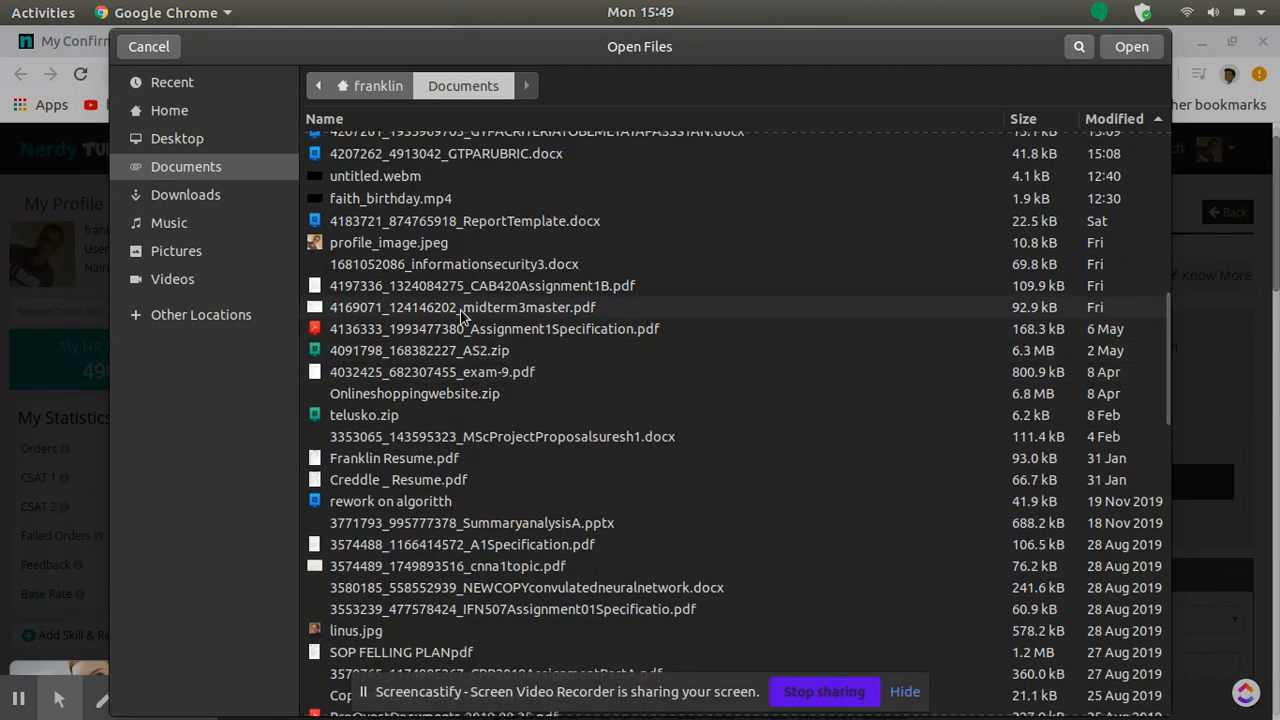
click(462, 308)
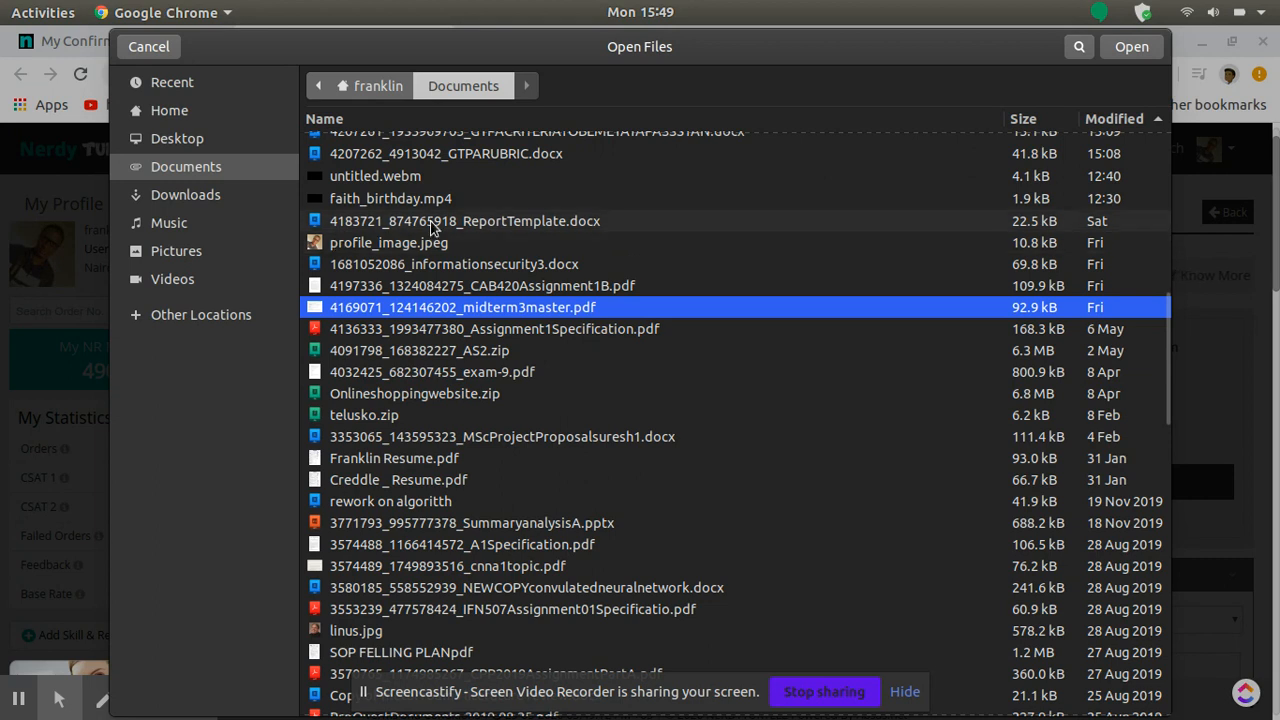
click(464, 220)
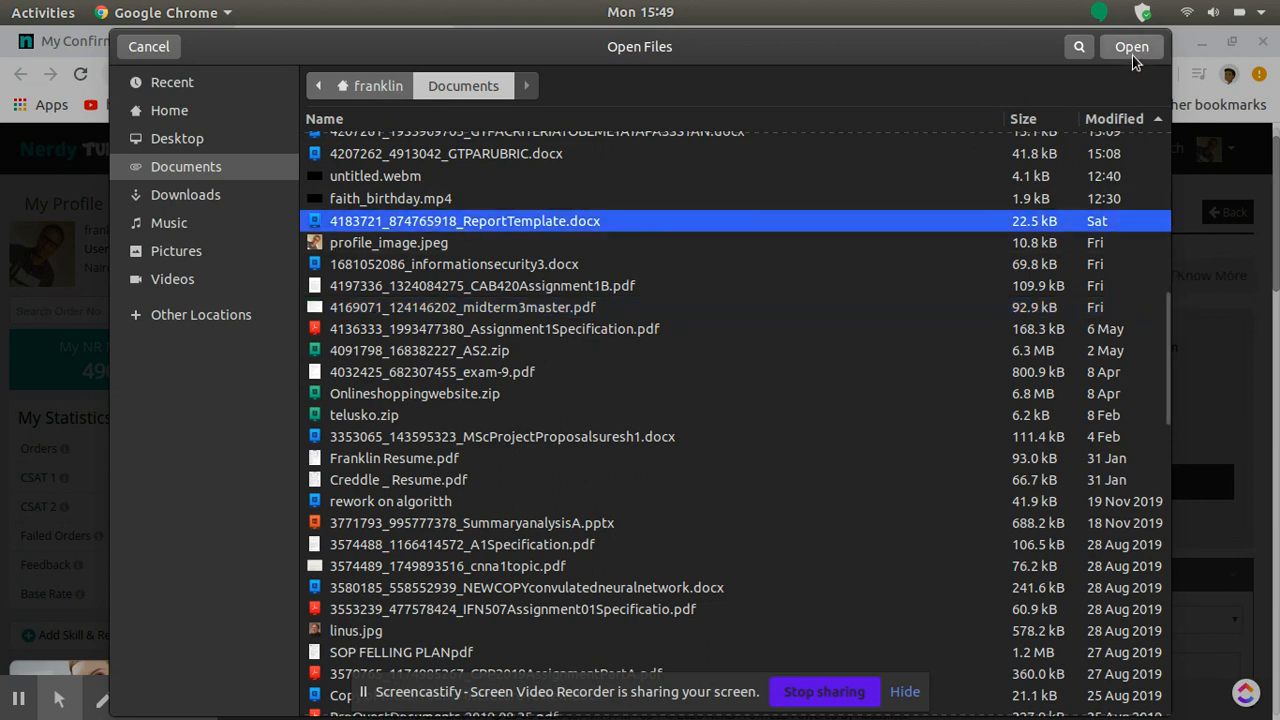
click(1132, 46)
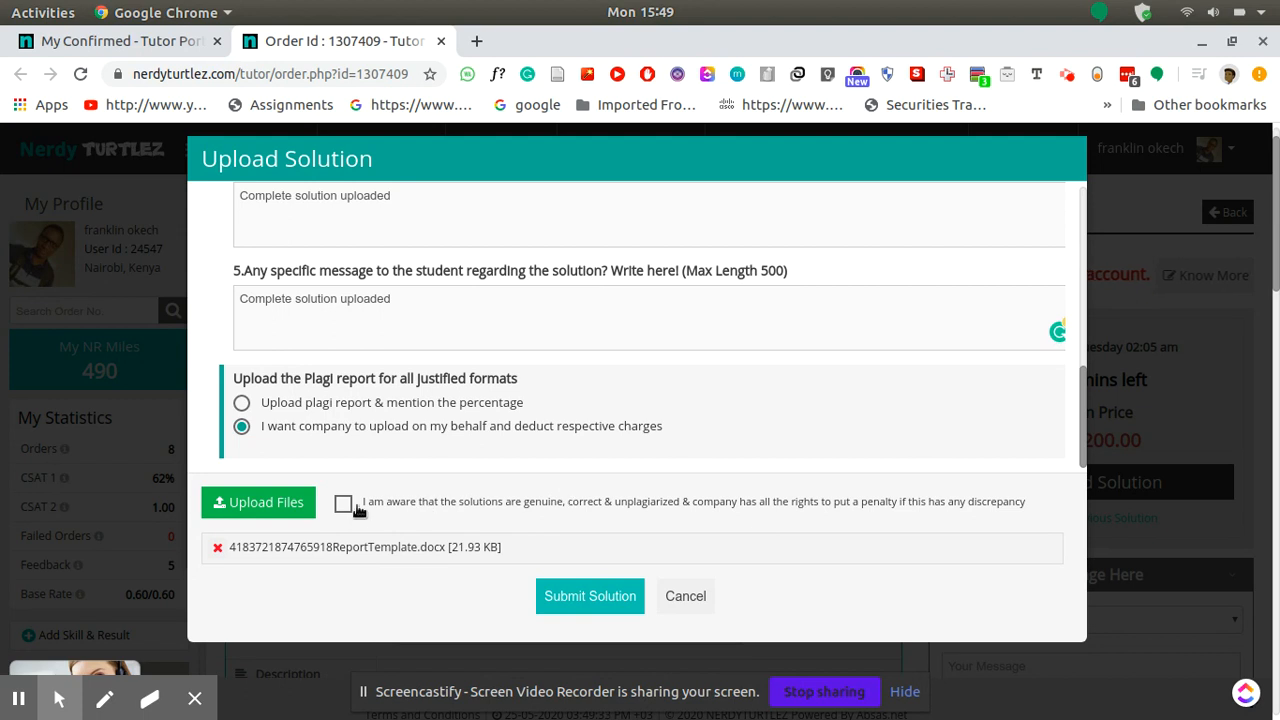
Step: Tick the genuineness declaration, then cancel the upload and return to order 1307409
click(344, 504)
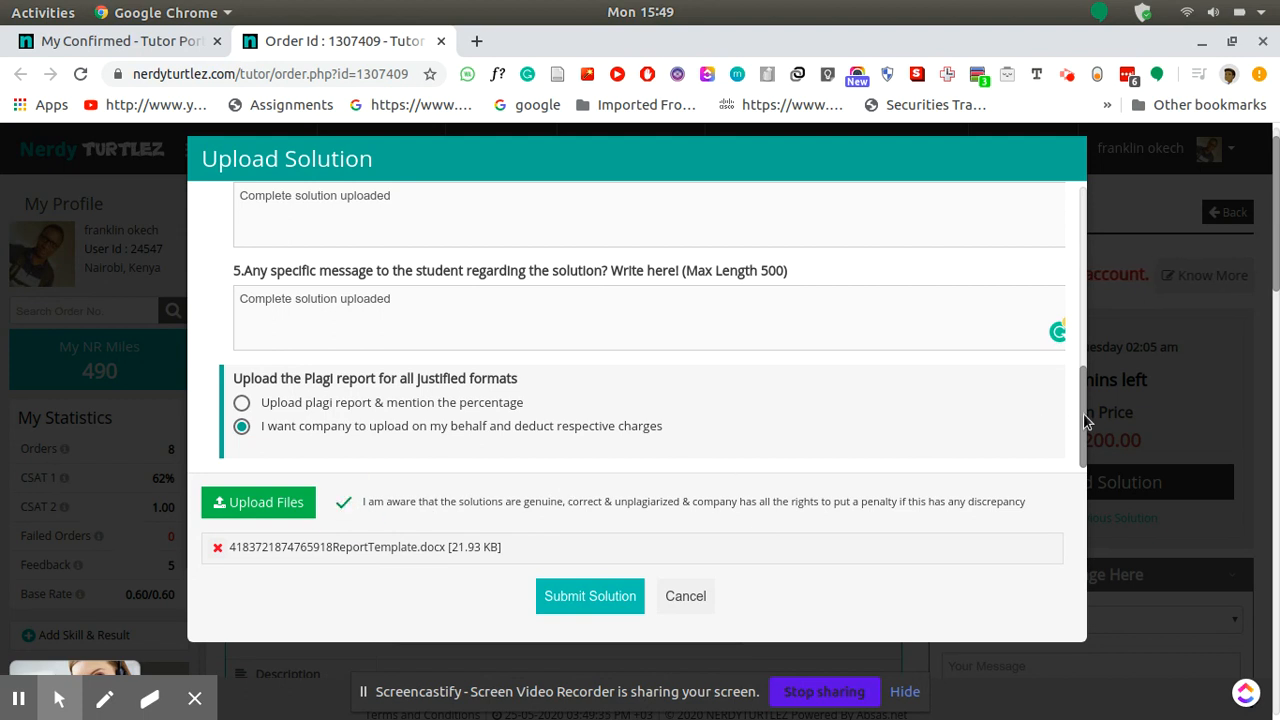
mouse_move(1018, 486)
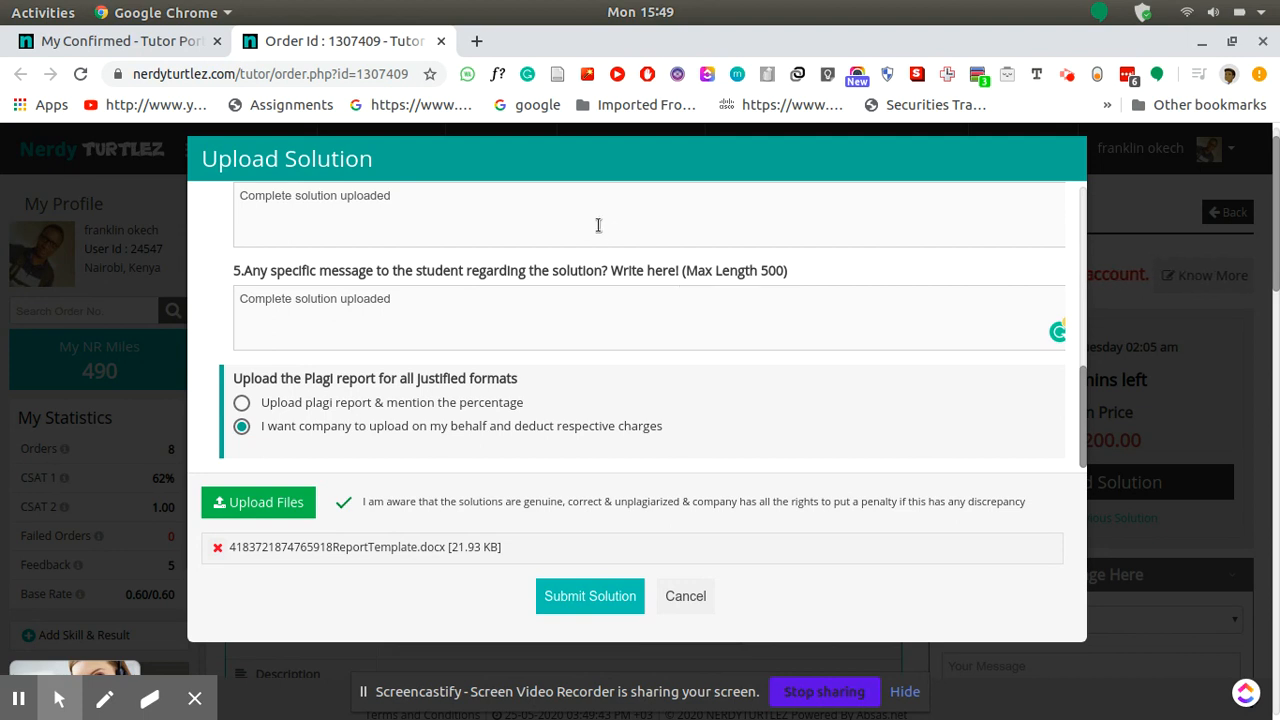
mouse_move(376, 376)
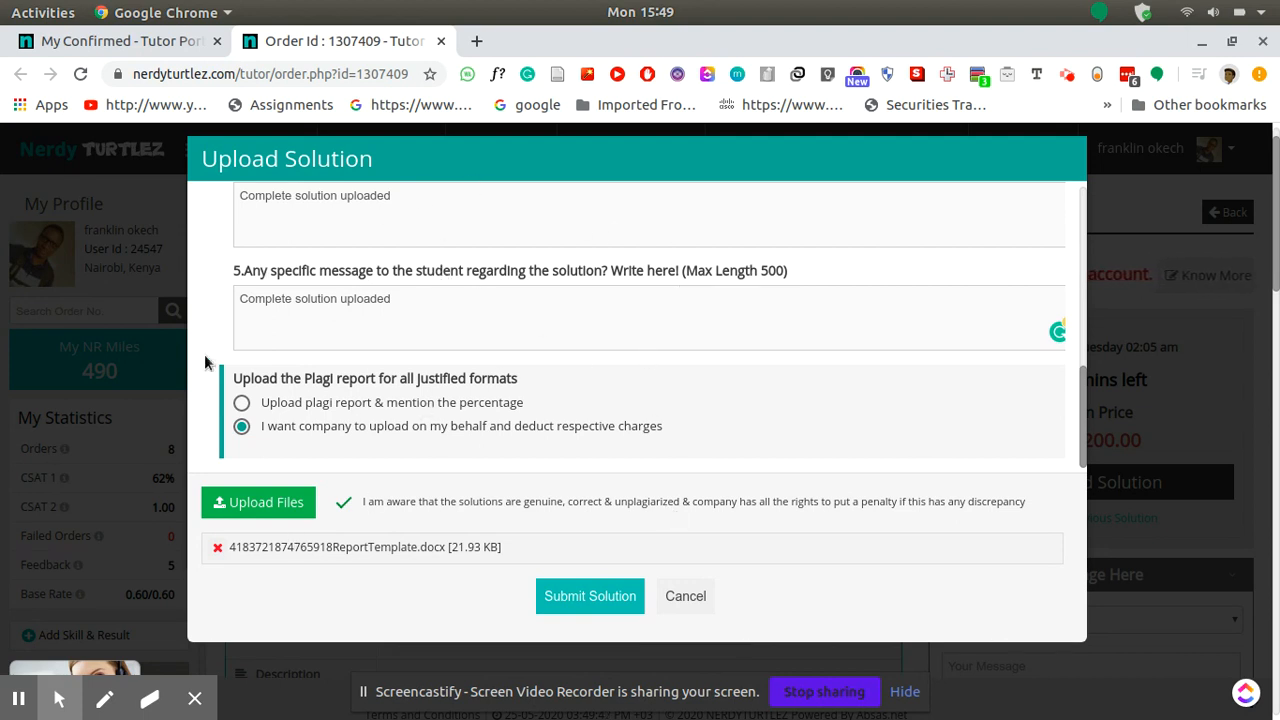
mouse_move(684, 596)
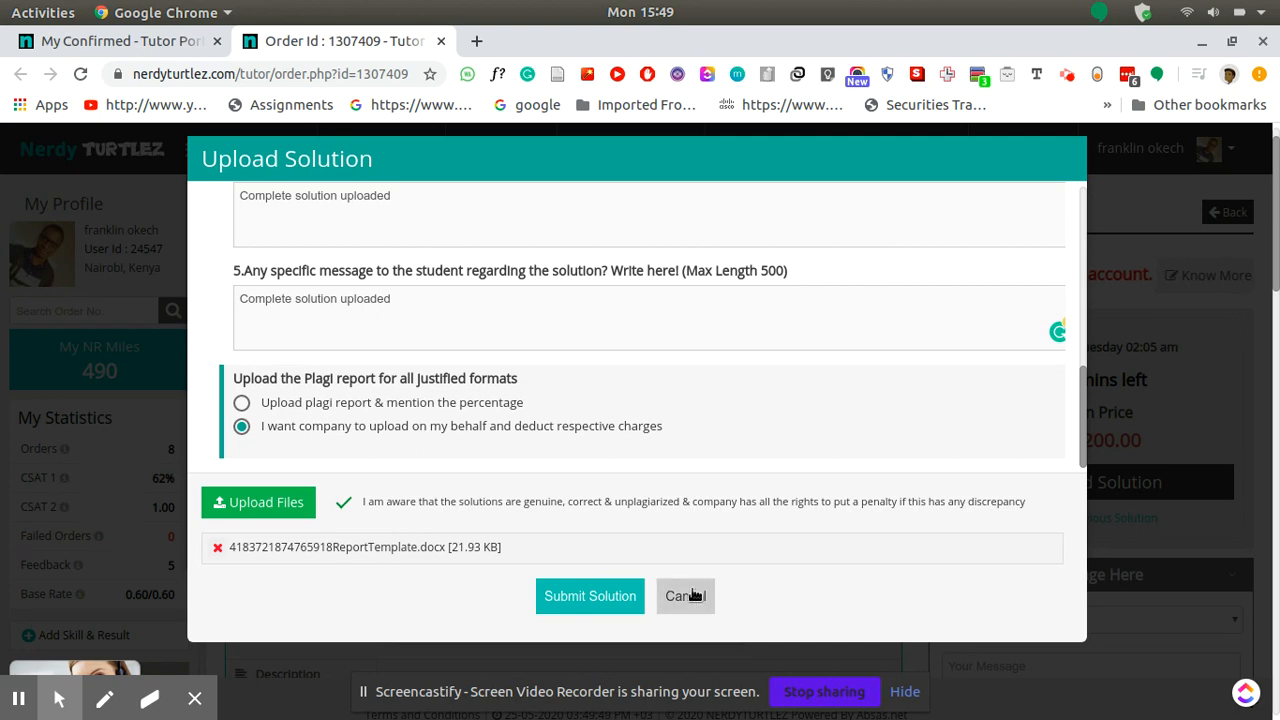
click(684, 596)
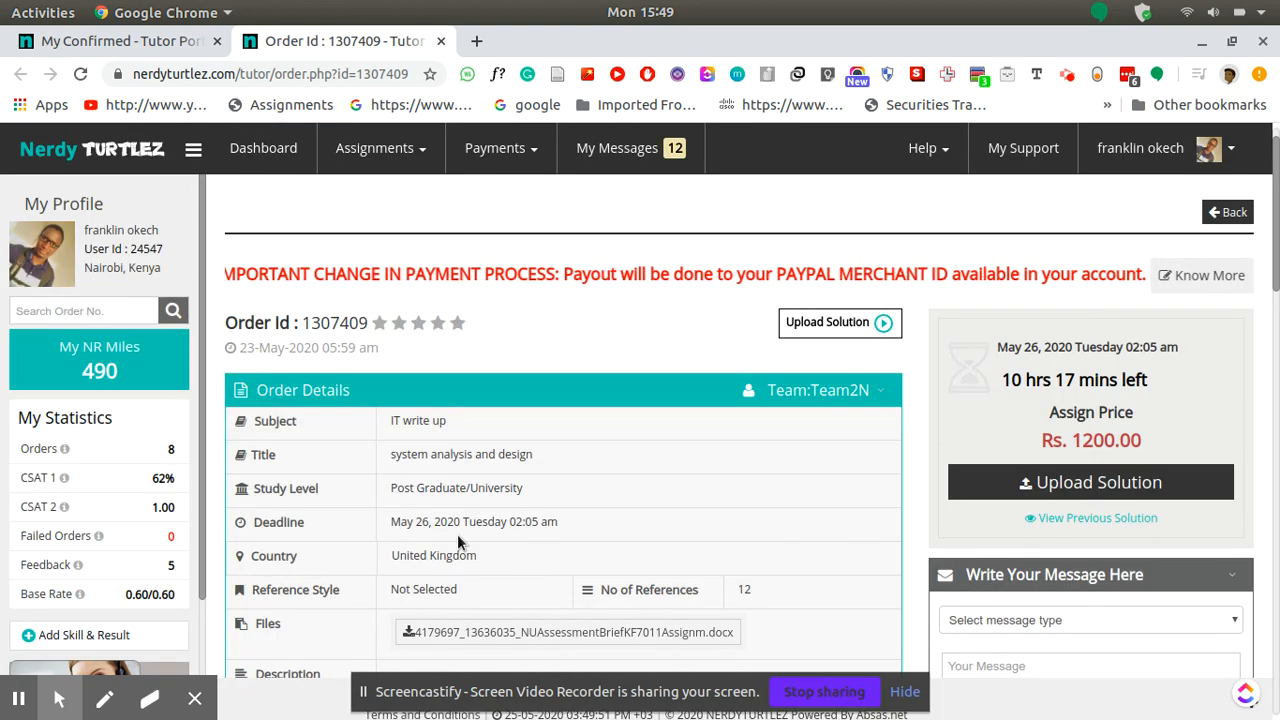